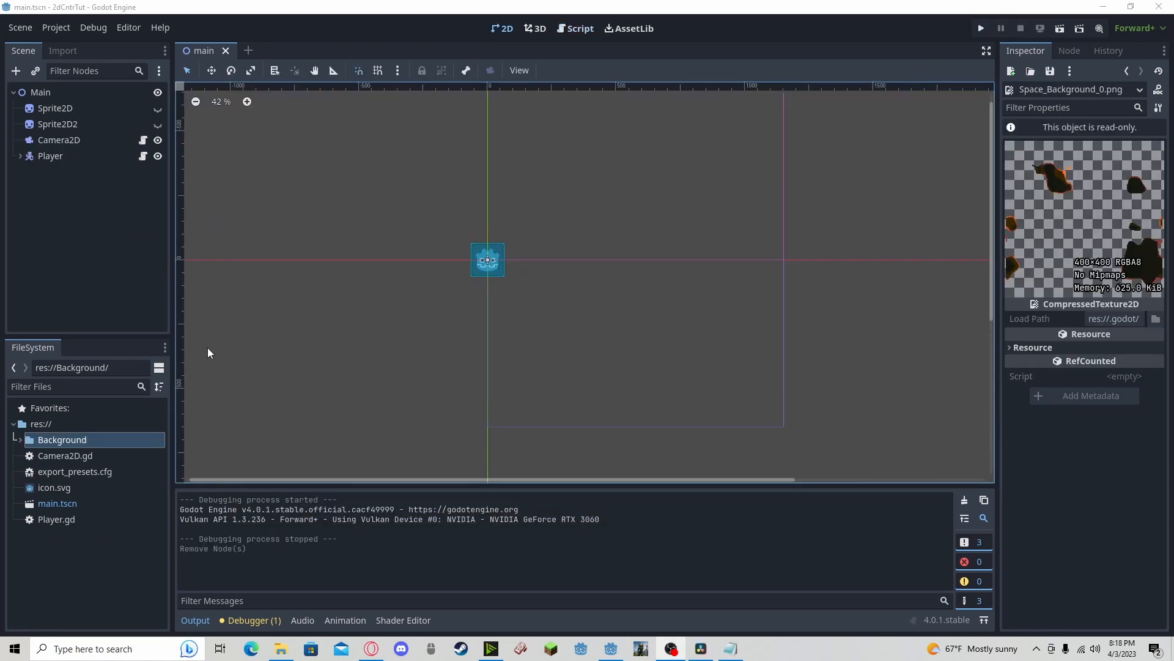
mouse_move(28, 443)
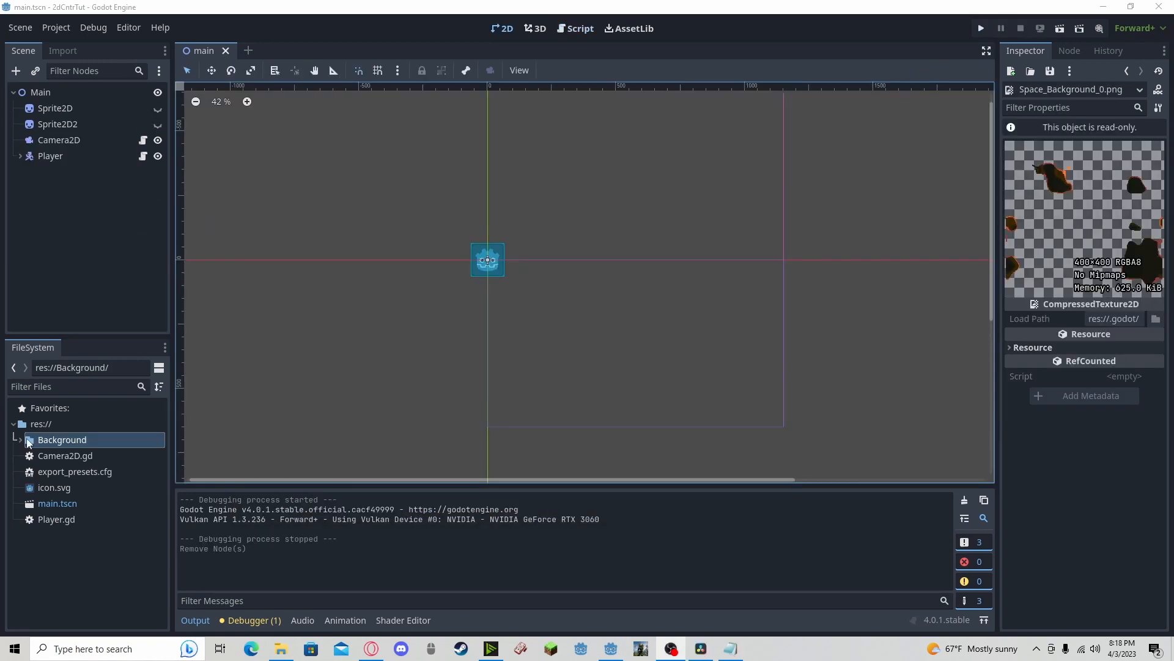
- Expand the Background folder and preview Space_Background_0 to _3 PNGs in turn
click(61, 439)
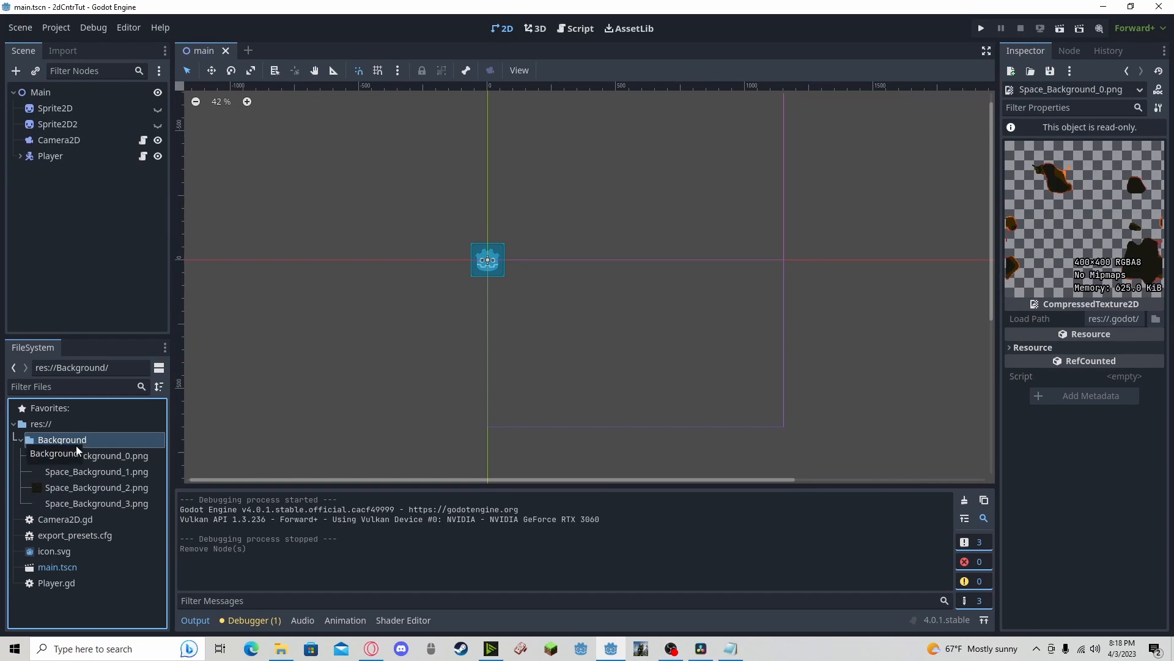
click(95, 455)
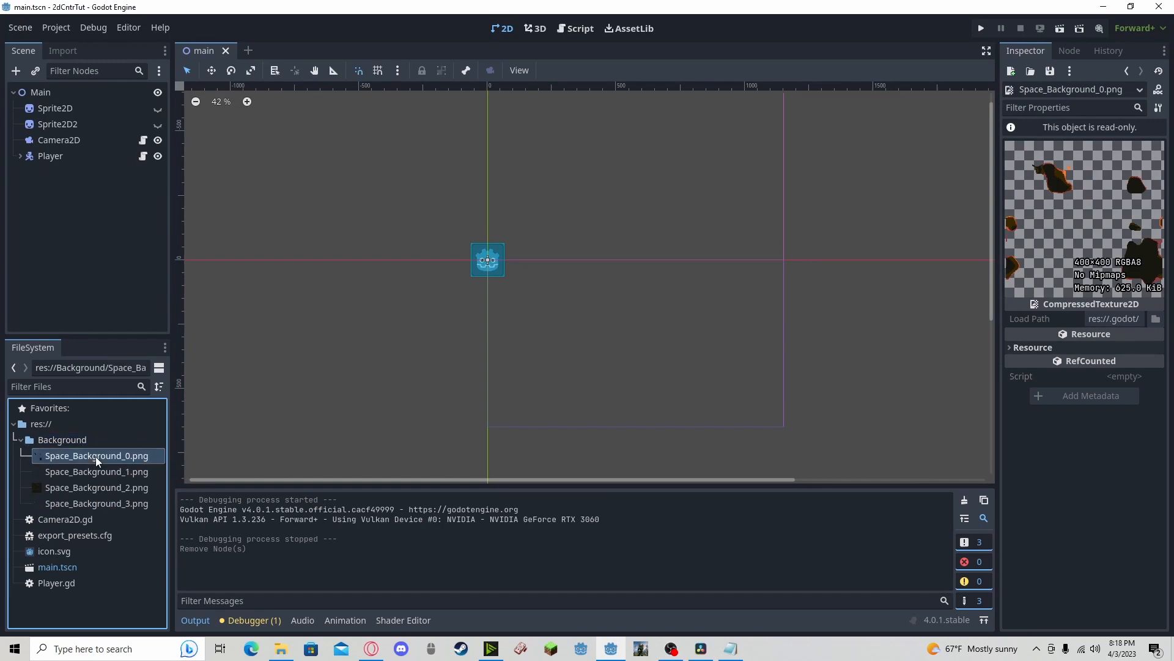
click(96, 471)
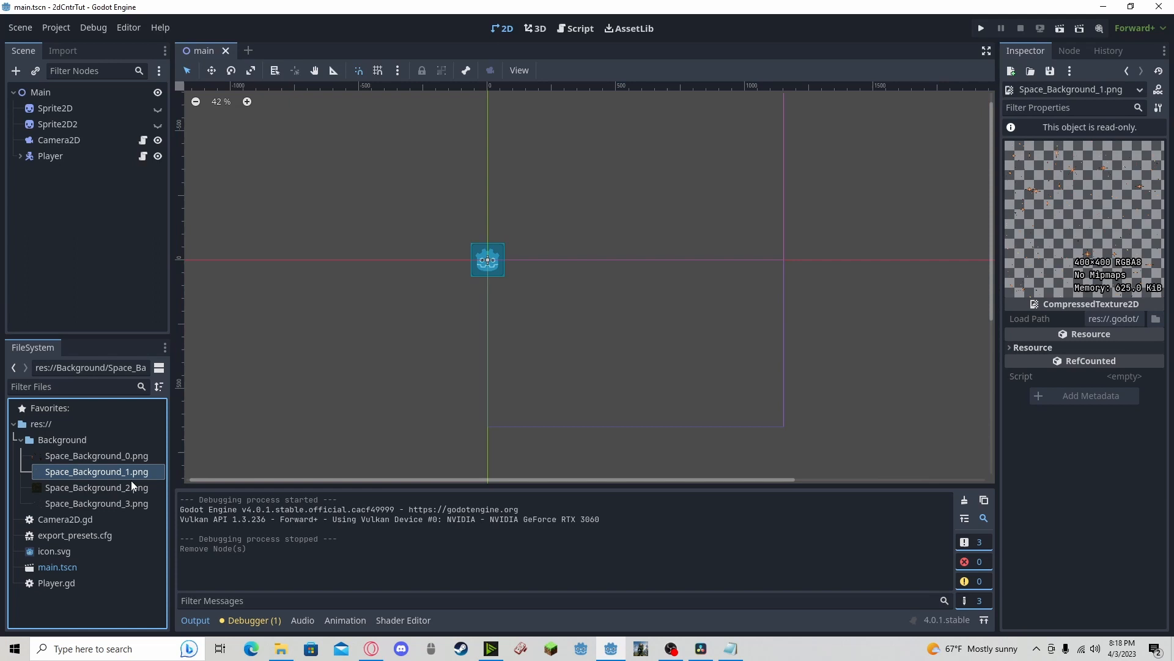
click(96, 503)
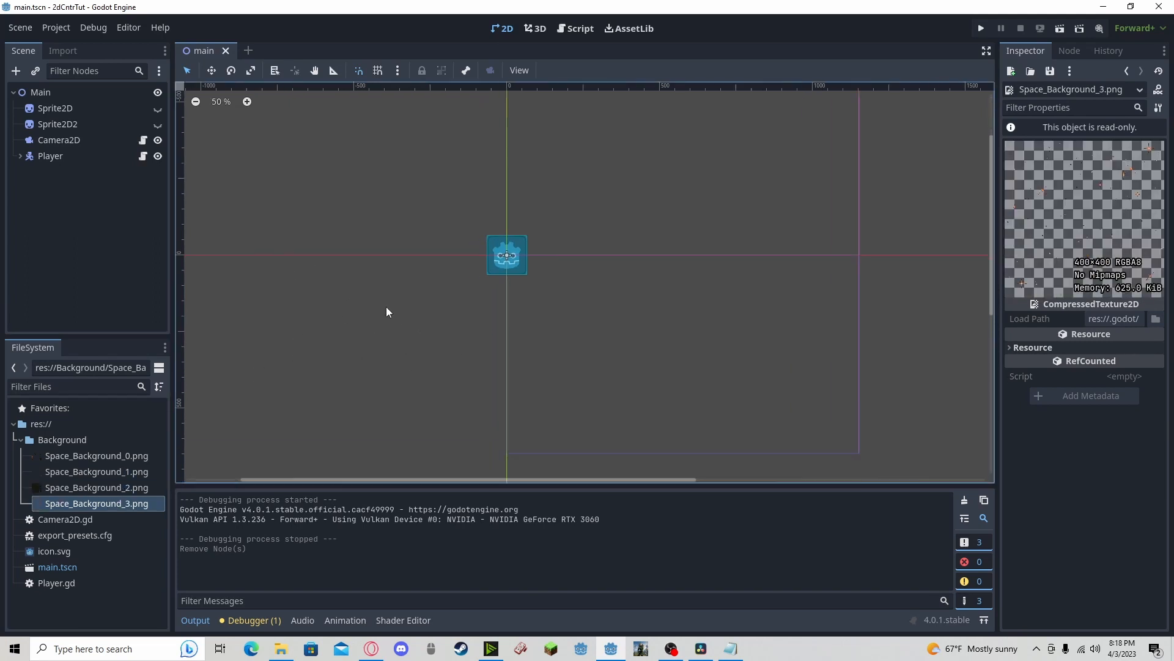
scroll(up, 3)
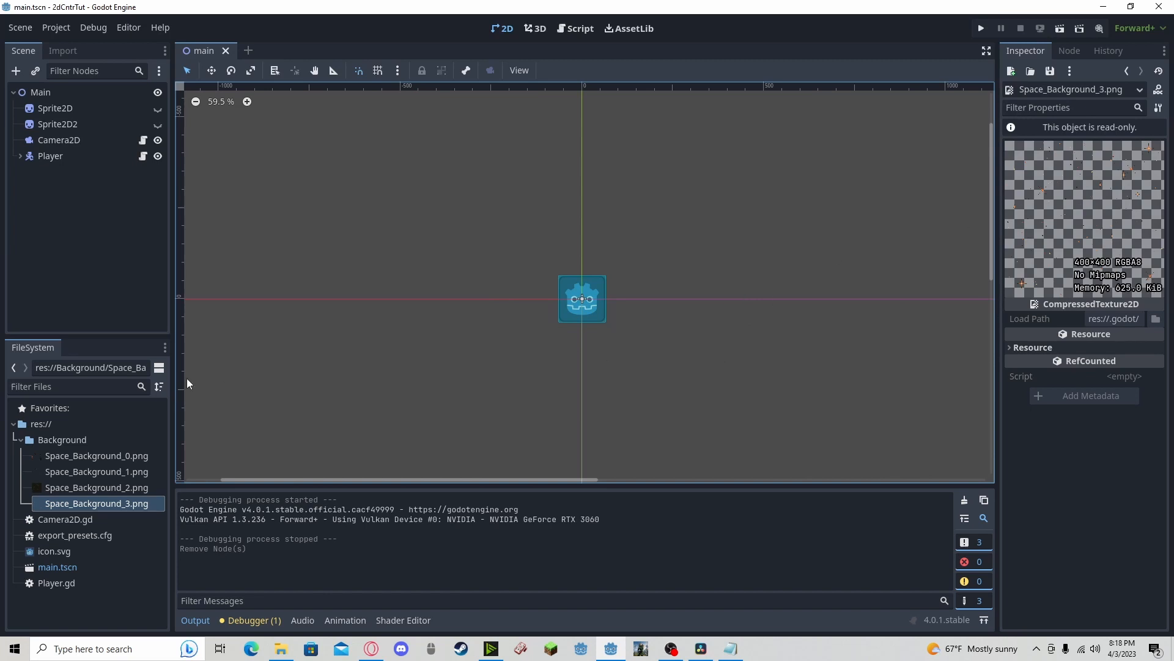
click(96, 471)
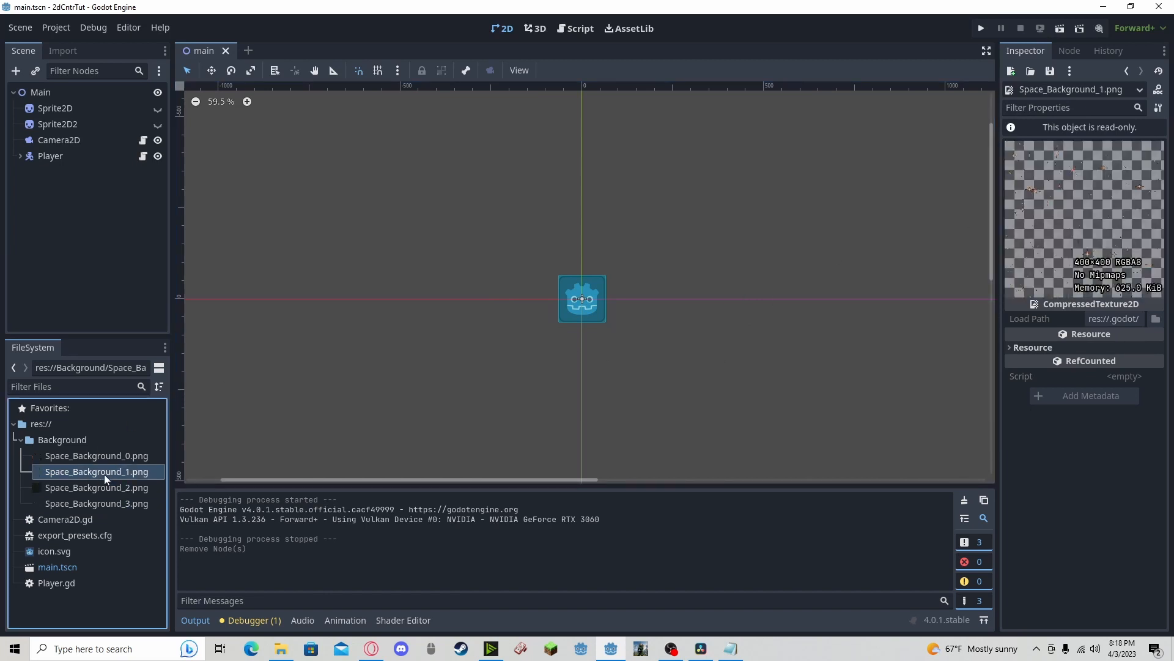
mouse_move(135, 470)
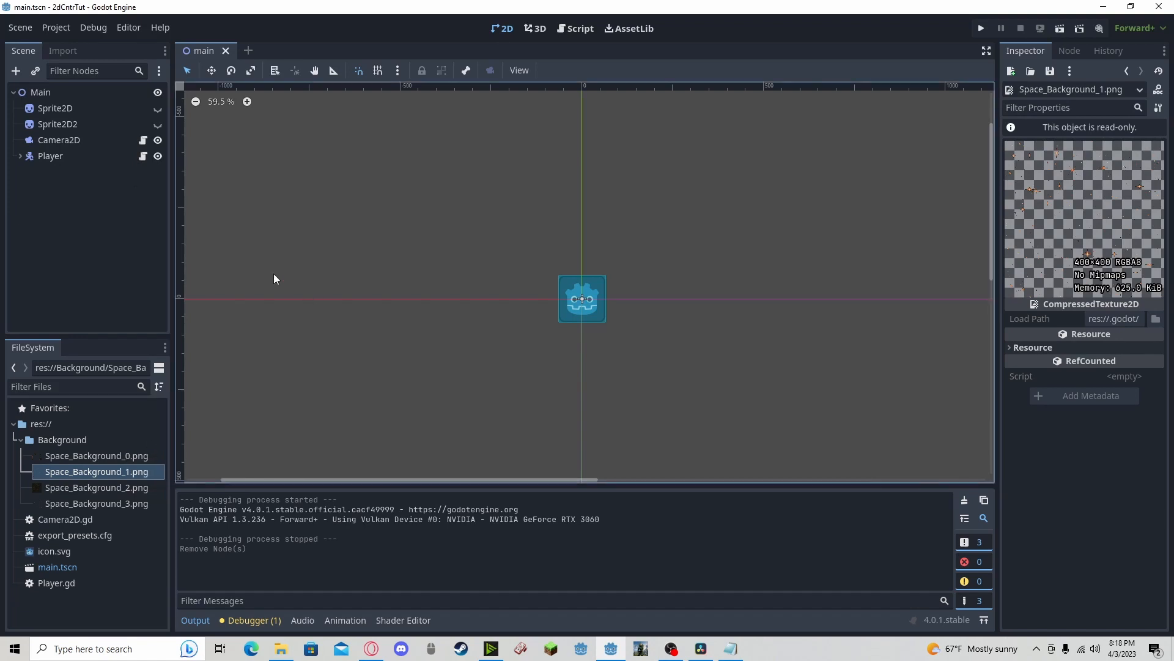
mouse_move(68, 98)
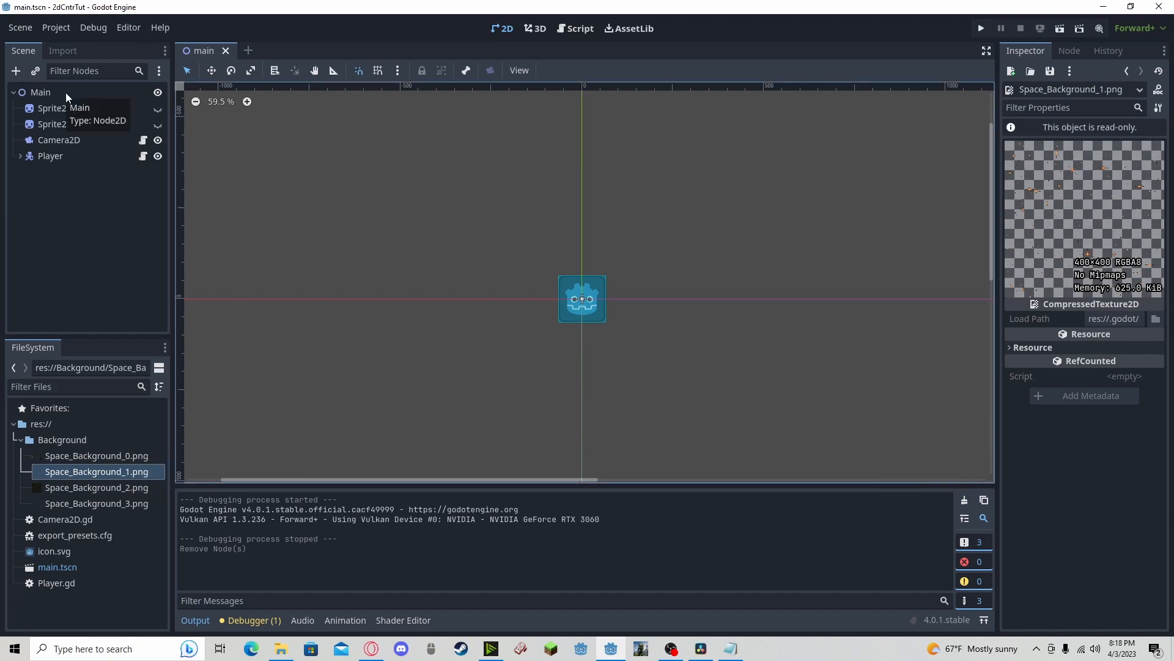
- Add a Node2D child to Main, name it Background and move it to the top
right_click(41, 92)
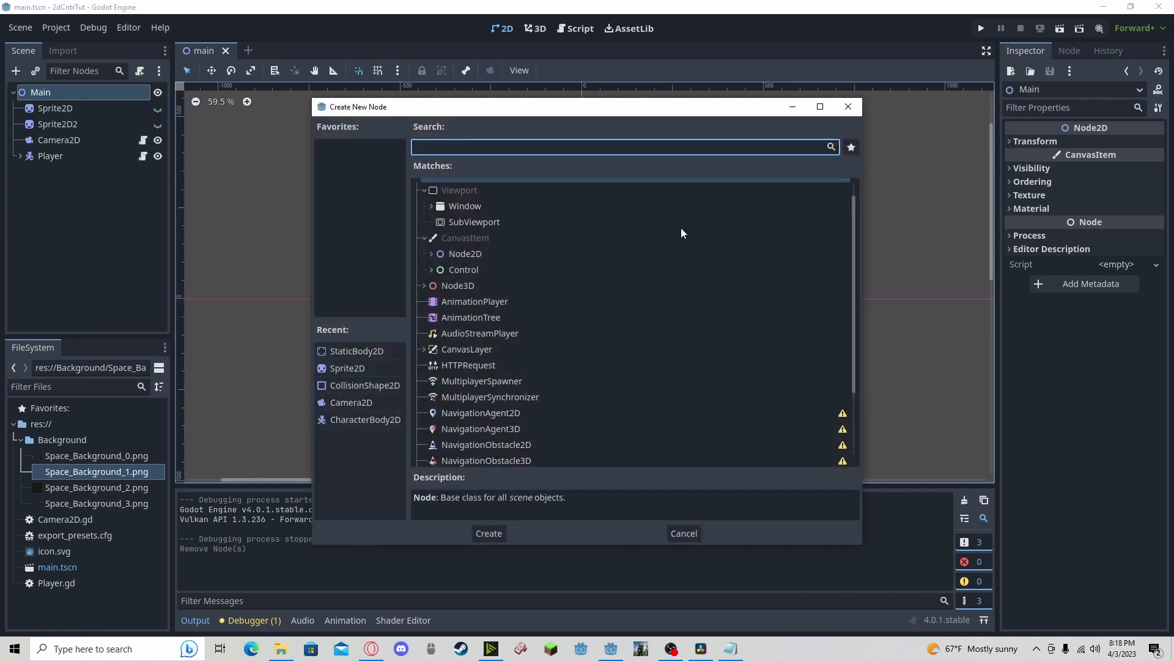
text(node)
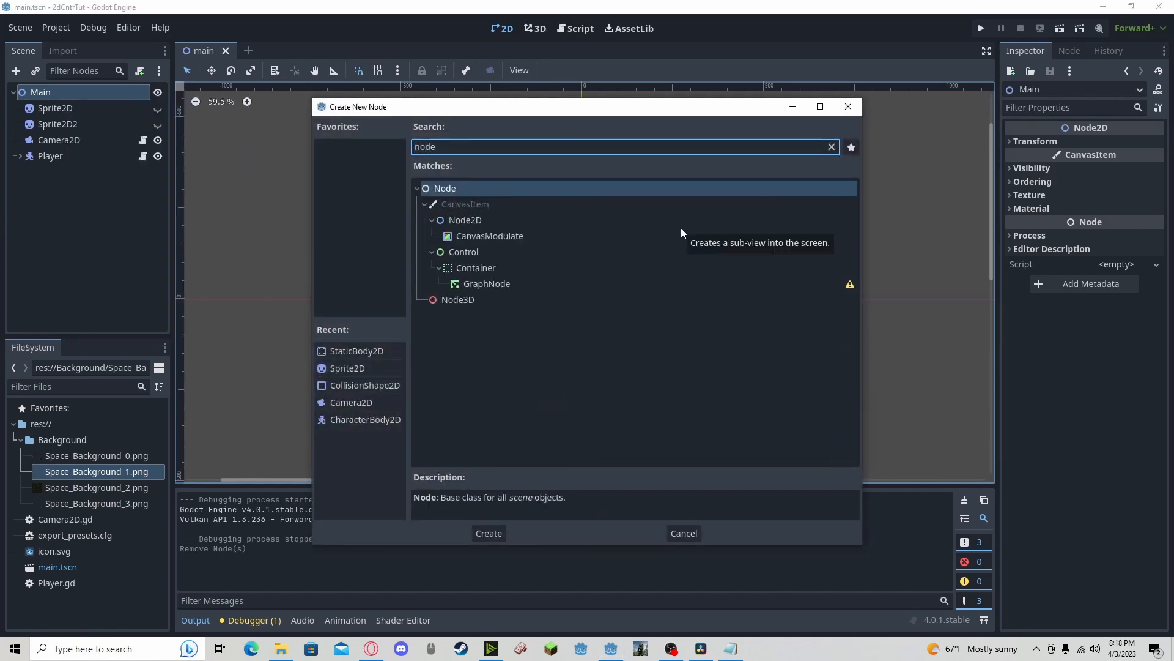
click(488, 533)
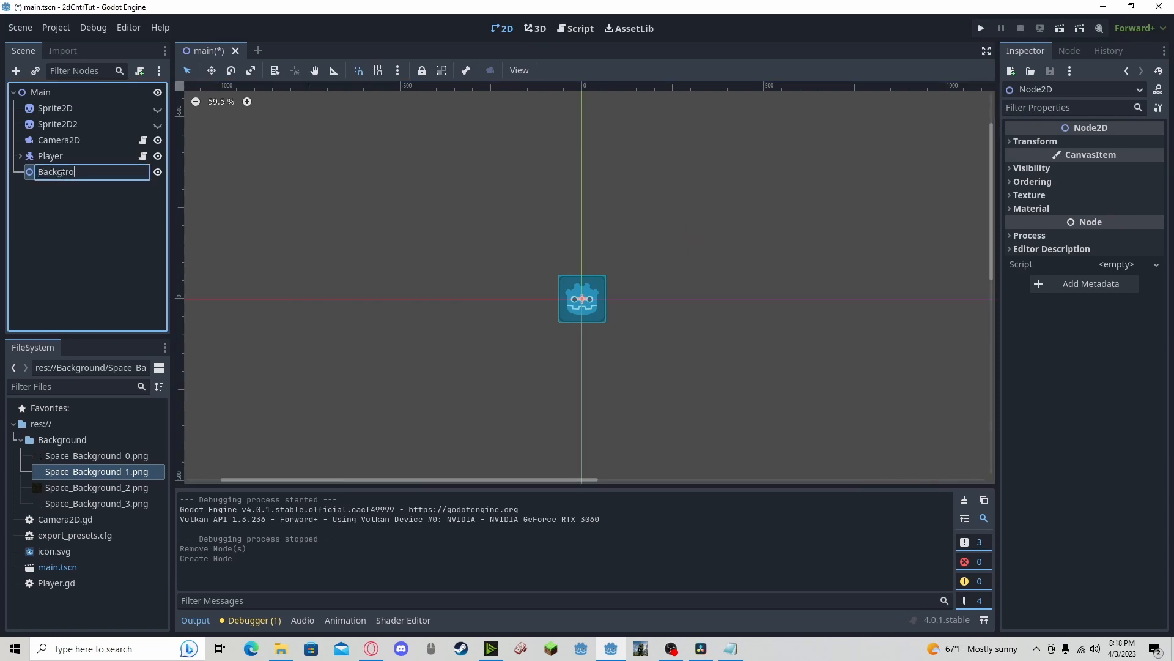
key(Return)
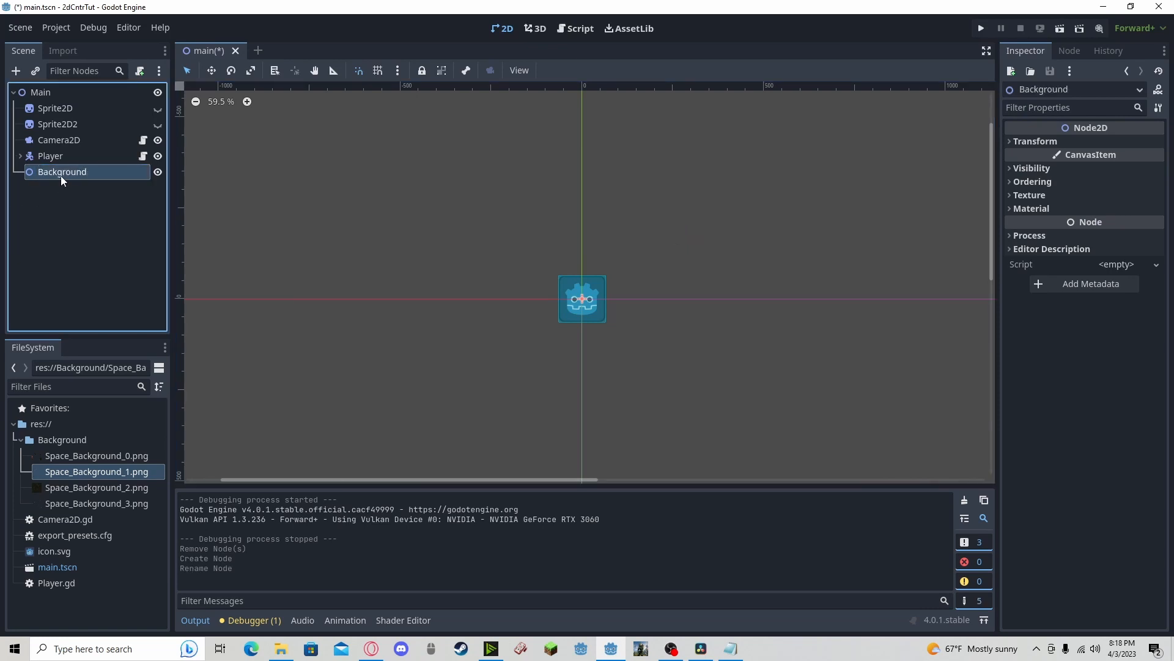
drag(62, 171, 62, 91)
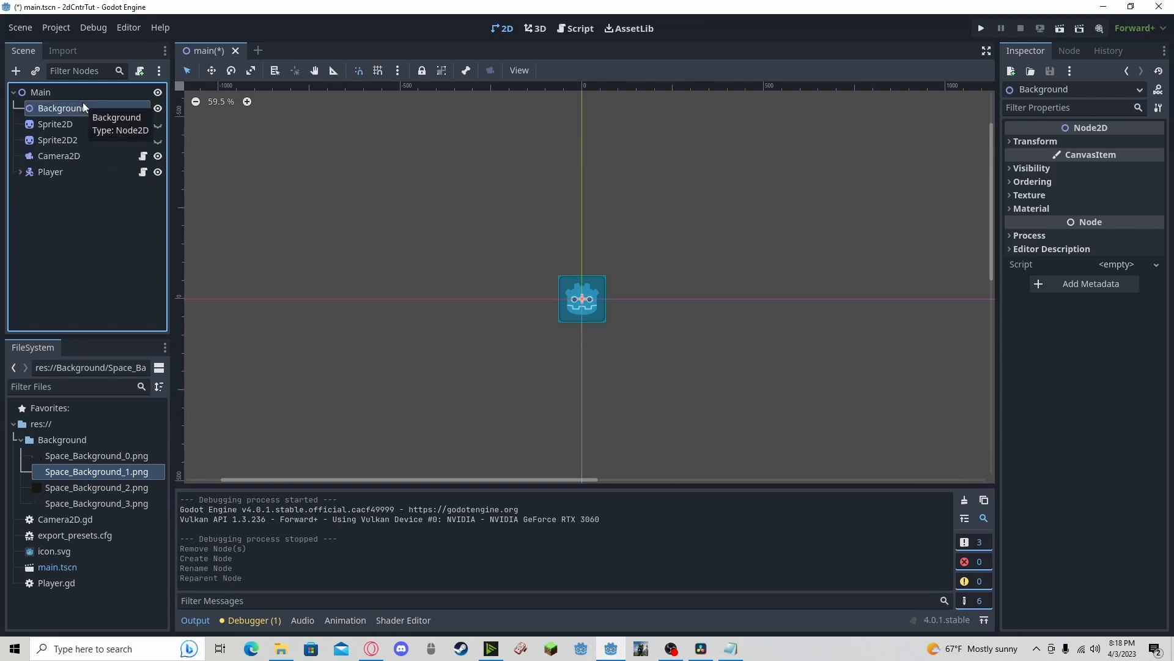
mouse_move(95, 455)
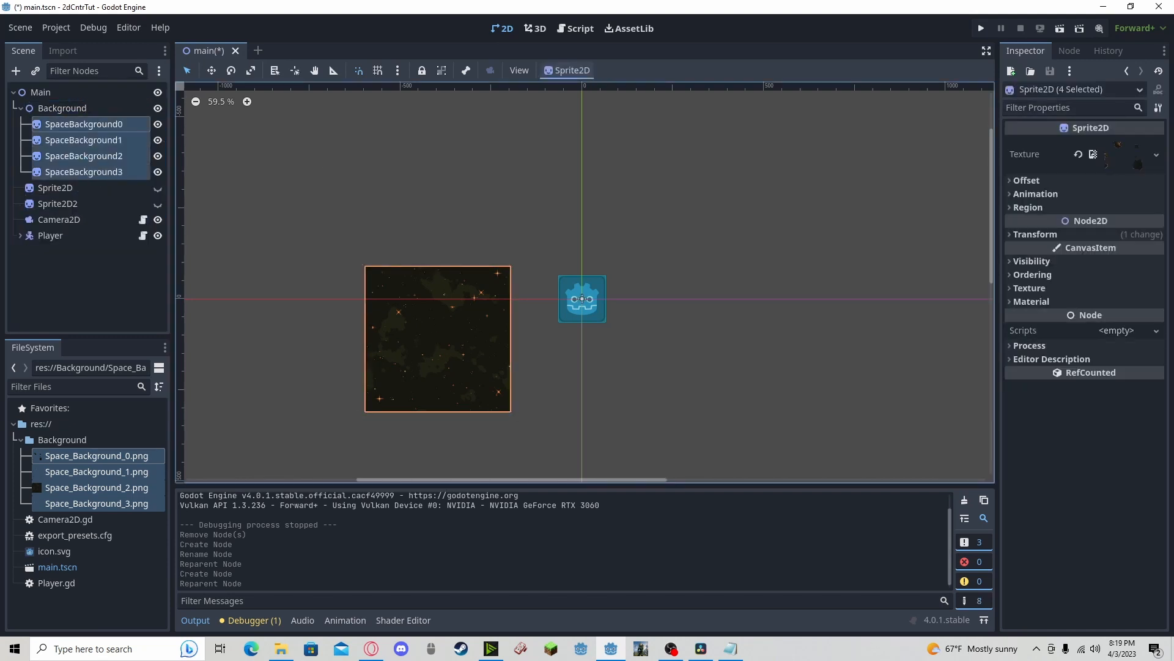
- Set the four sprites to Position 0,0, Scale 10 and Nearest texture filtering
click(1035, 234)
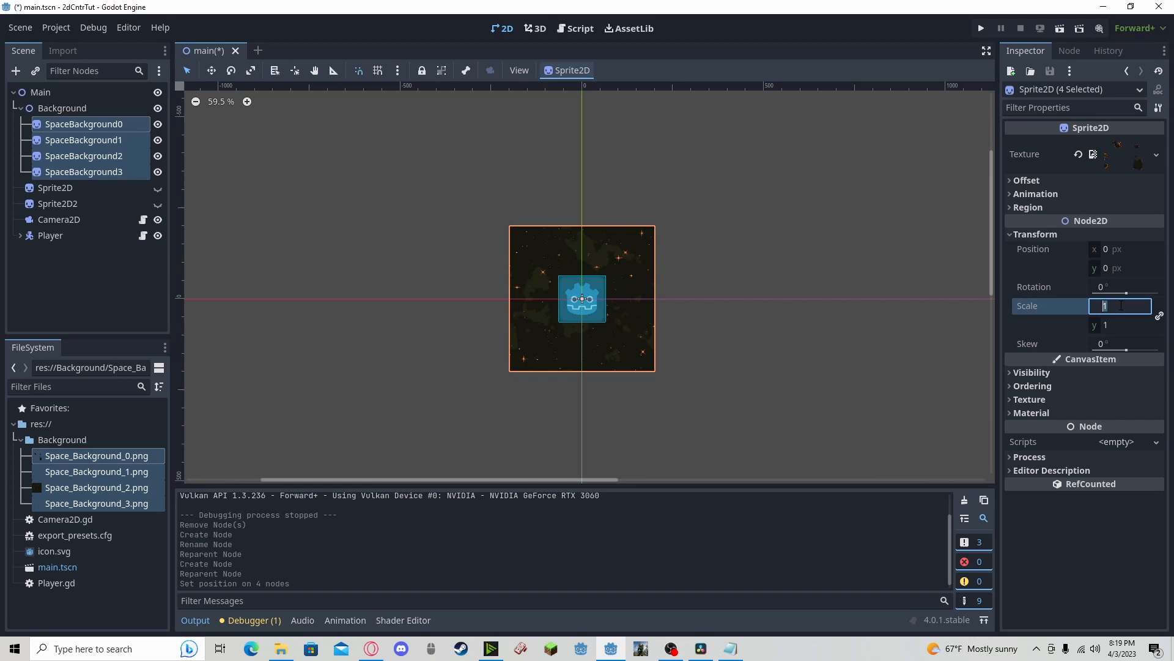
text(10)
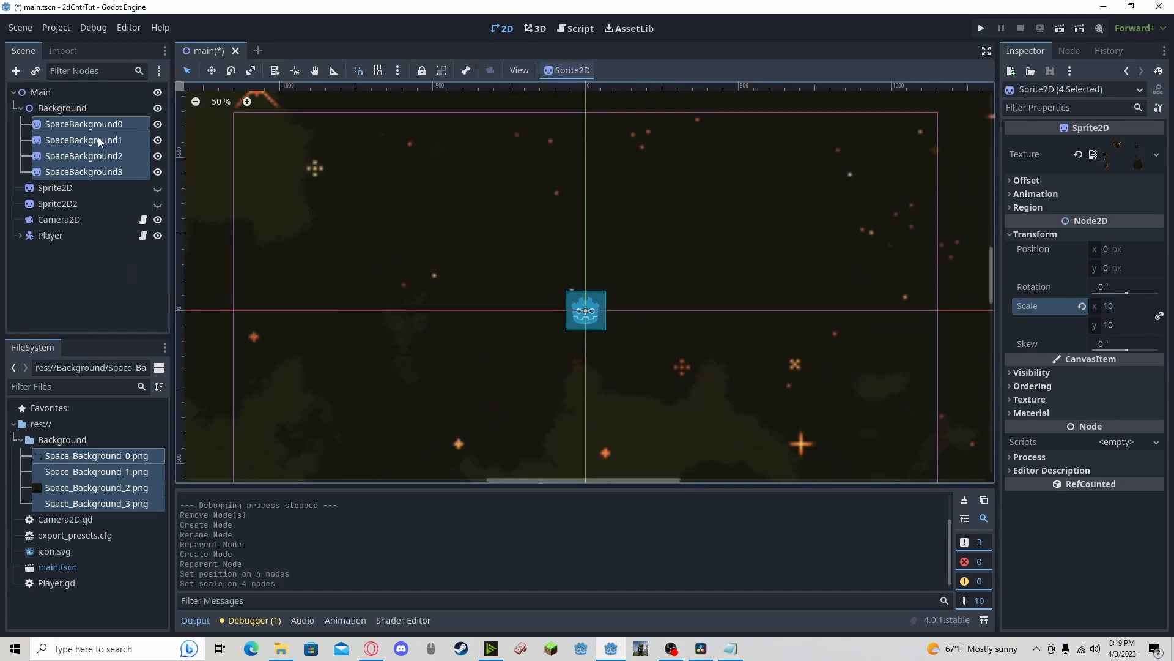
click(1035, 233)
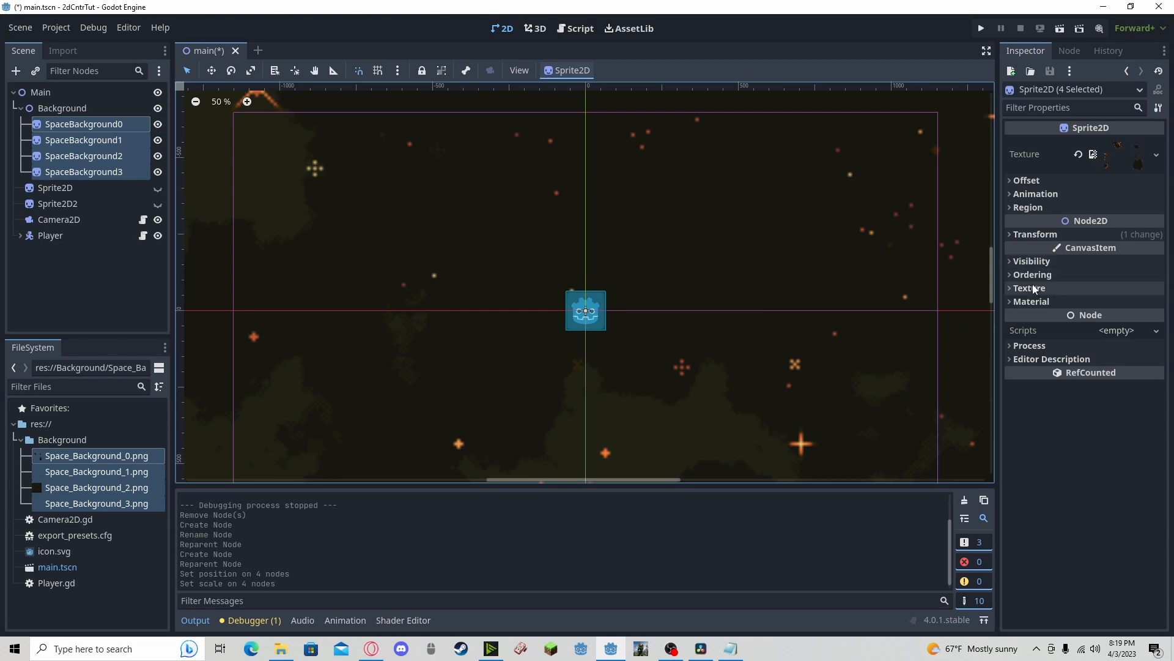
click(1123, 303)
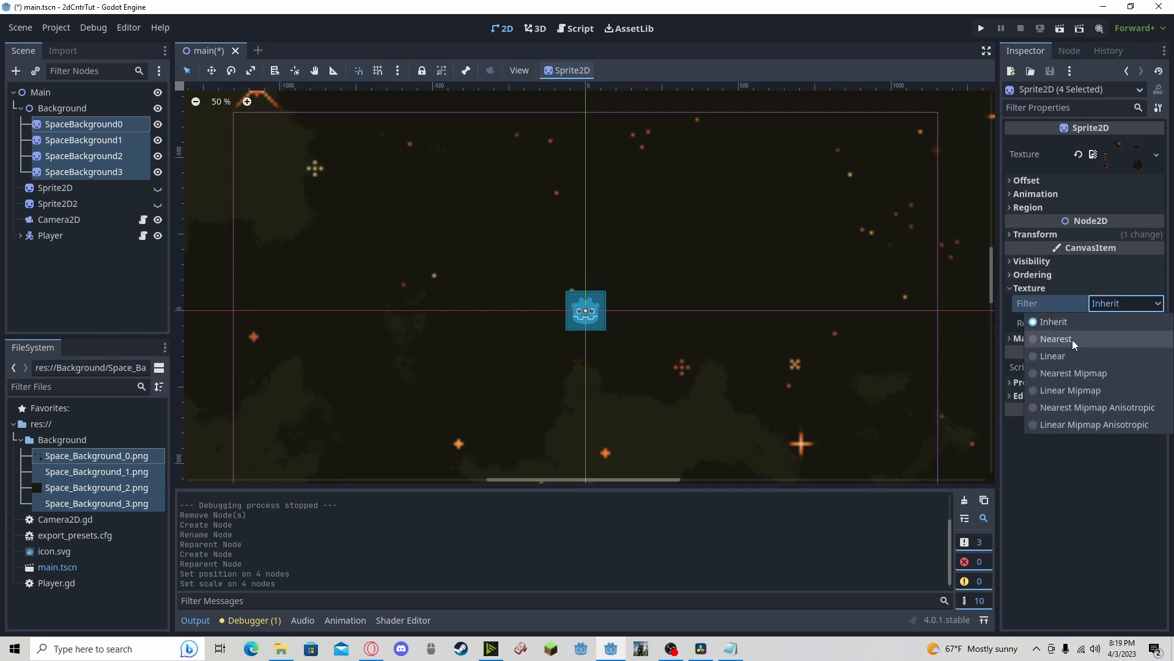
click(1056, 339)
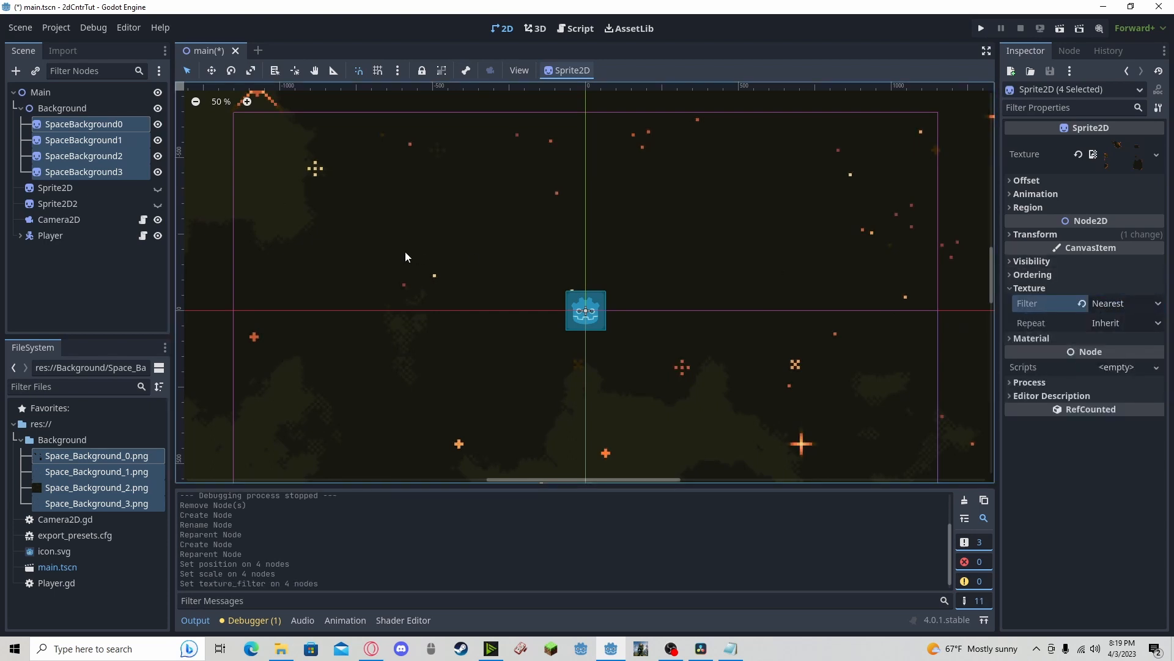
scroll(down, 3)
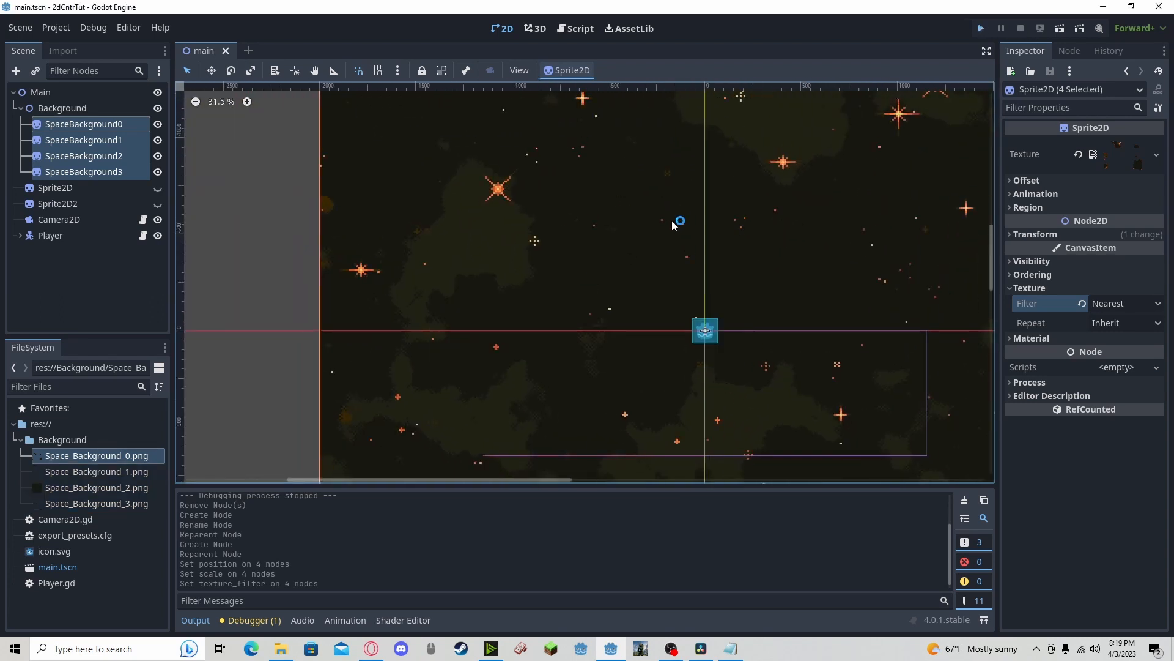
- Run the game to check the backgrounds, stop it, and select SpaceBackground0
click(980, 28)
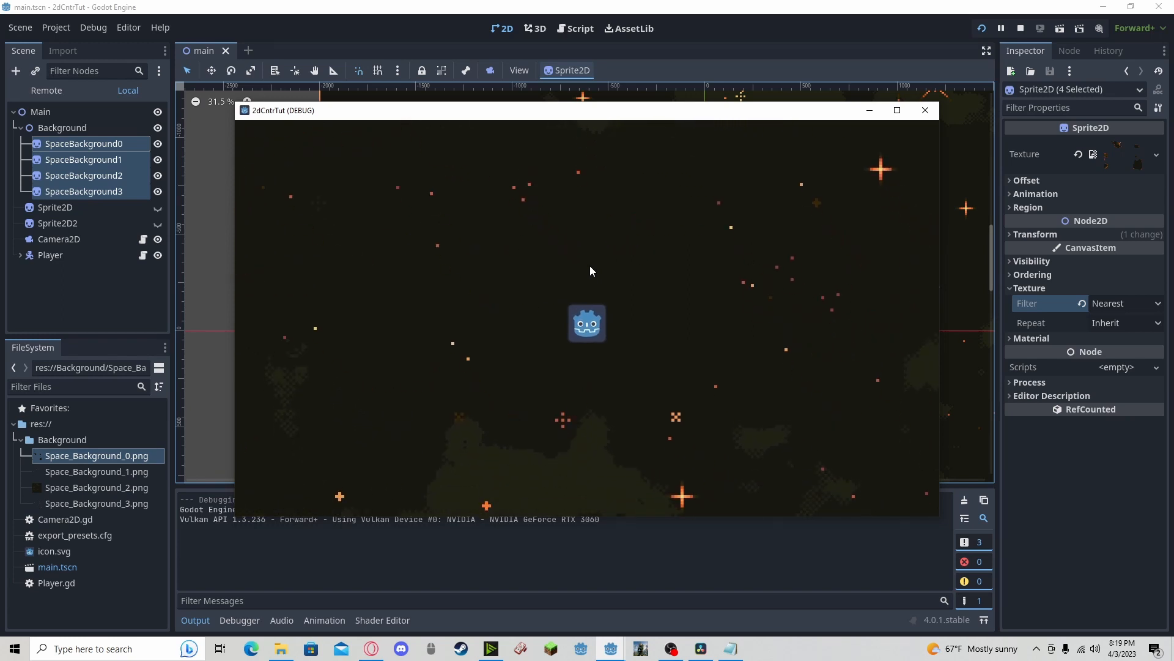
click(925, 110)
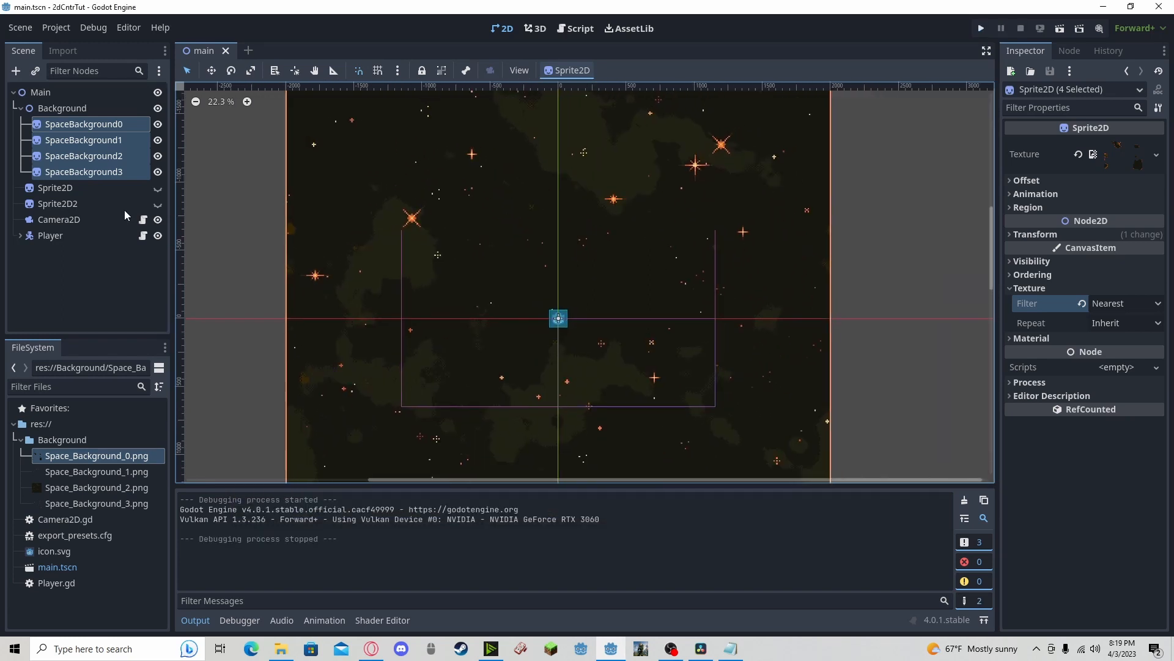
click(85, 123)
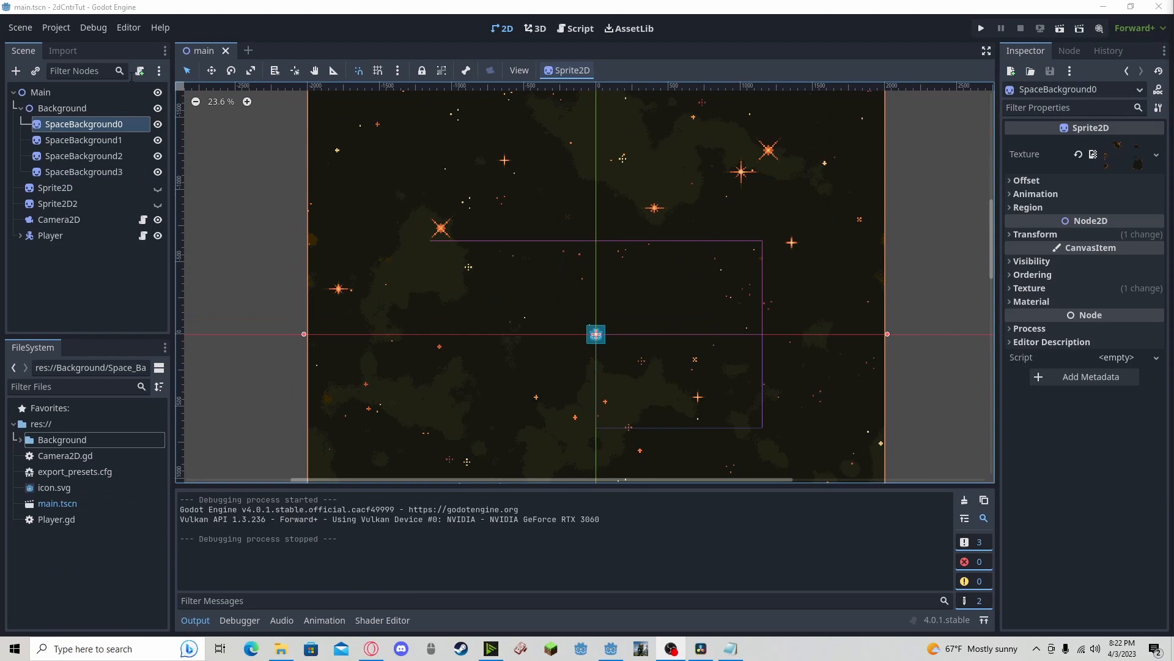
- Create res://plax.gd on SpaceBackground0 and start attaching it to the next sprite
click(139, 71)
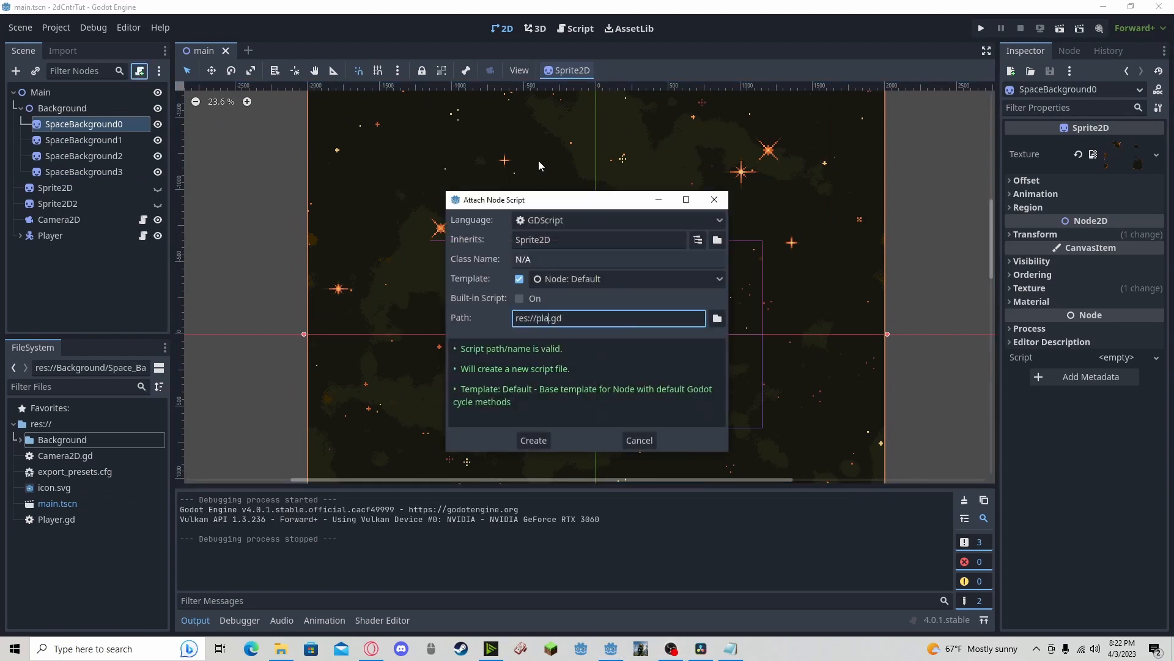
text(x)
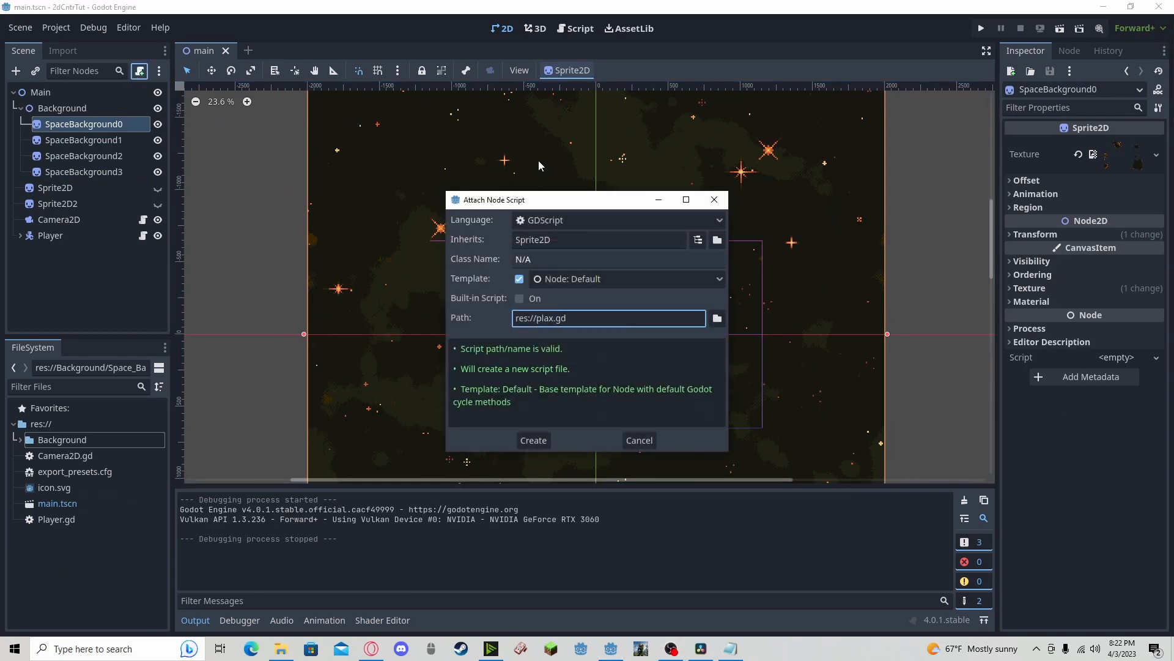
click(533, 439)
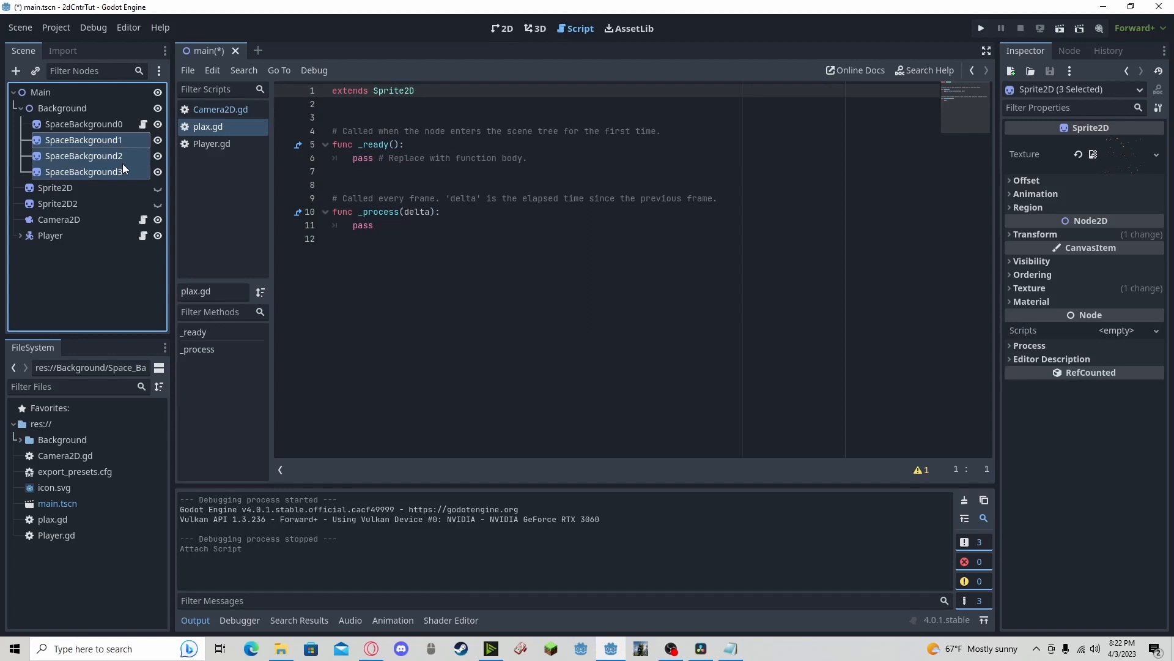
mouse_move(146, 110)
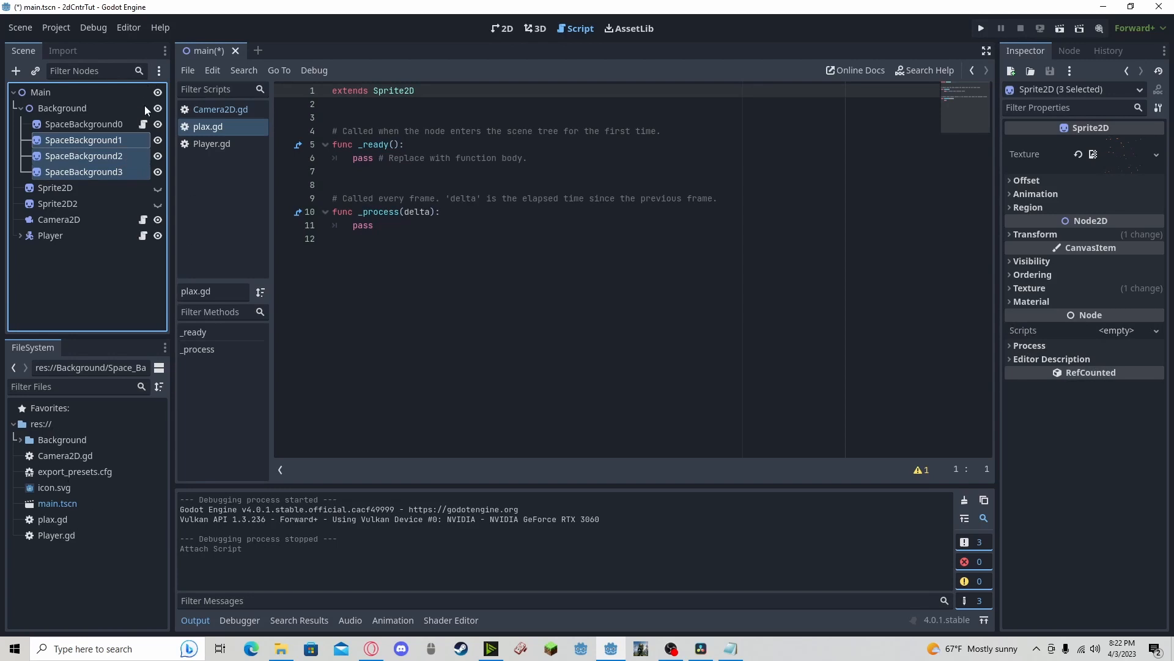
click(84, 139)
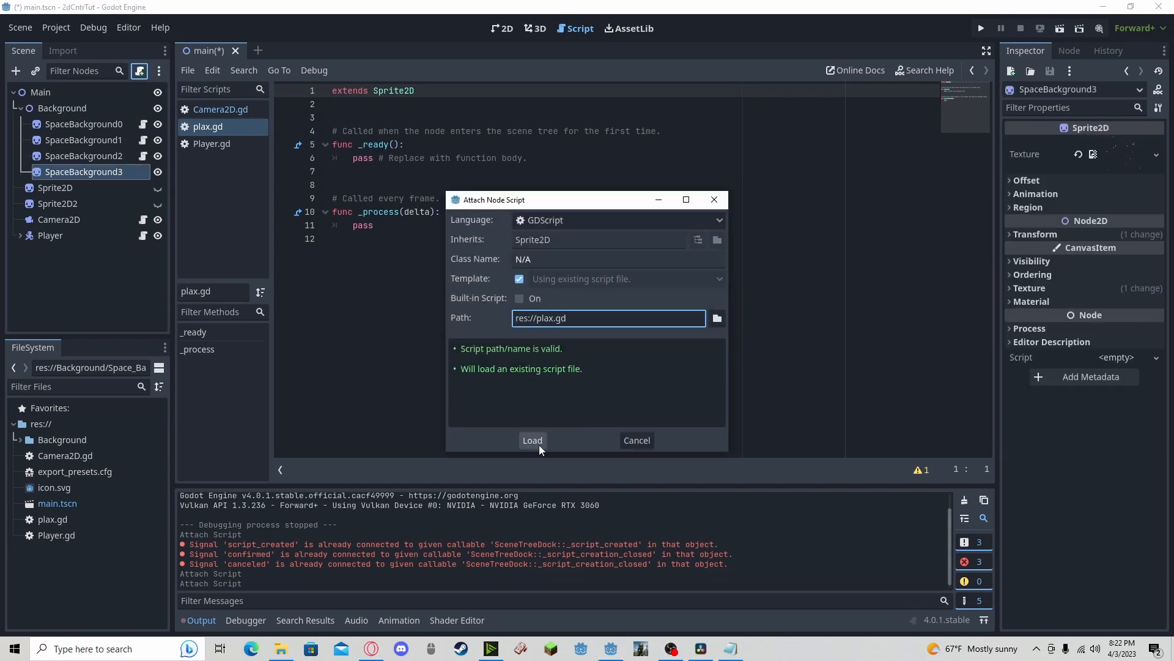
click(532, 439)
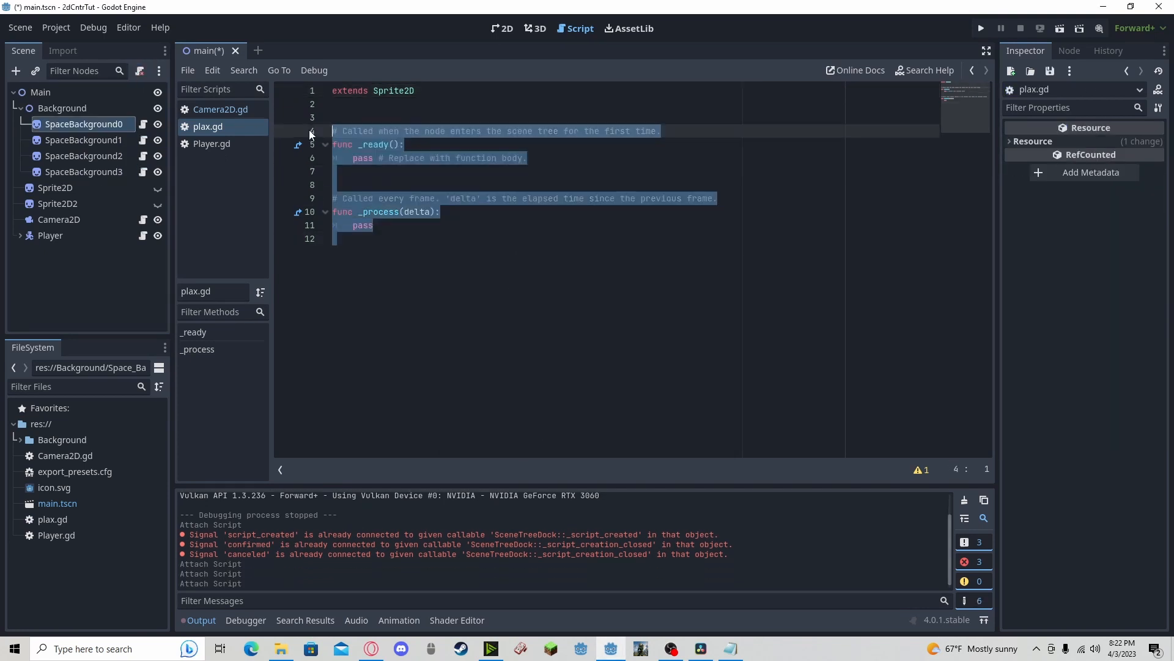
click(404, 145)
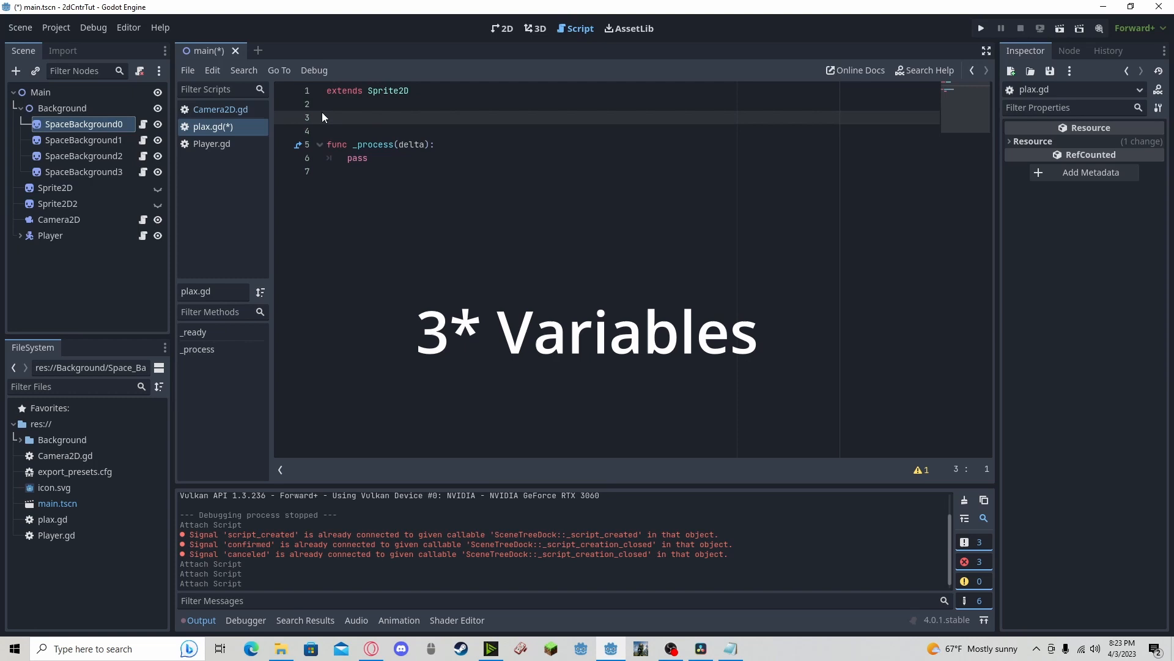
text(@export)
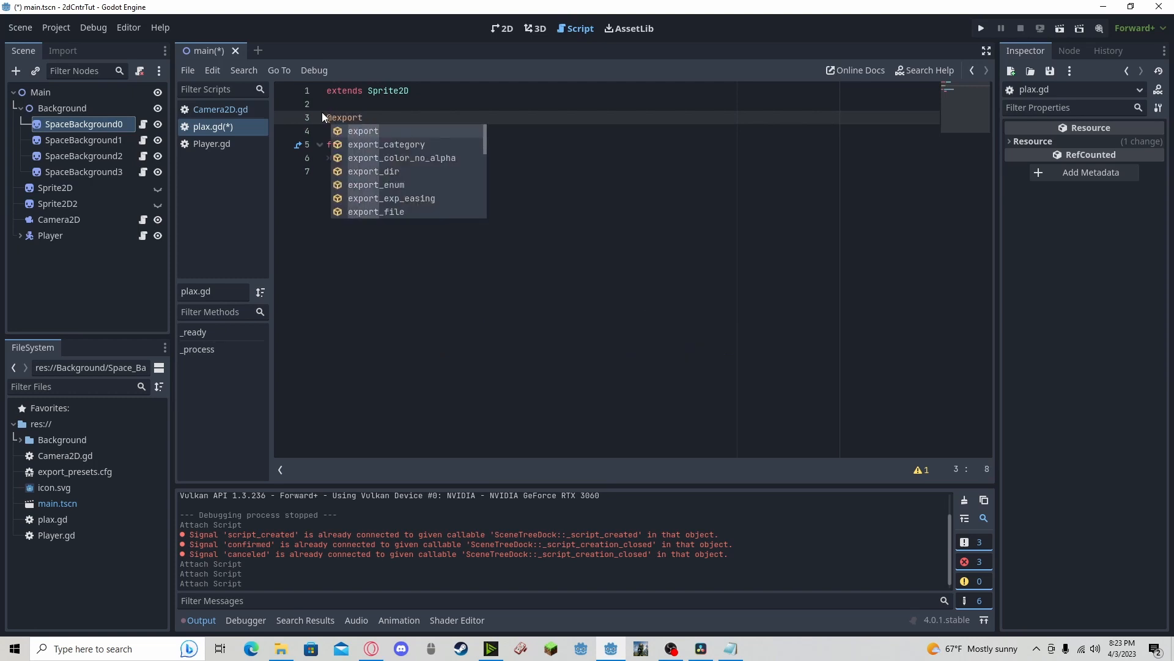
text(var layuer)
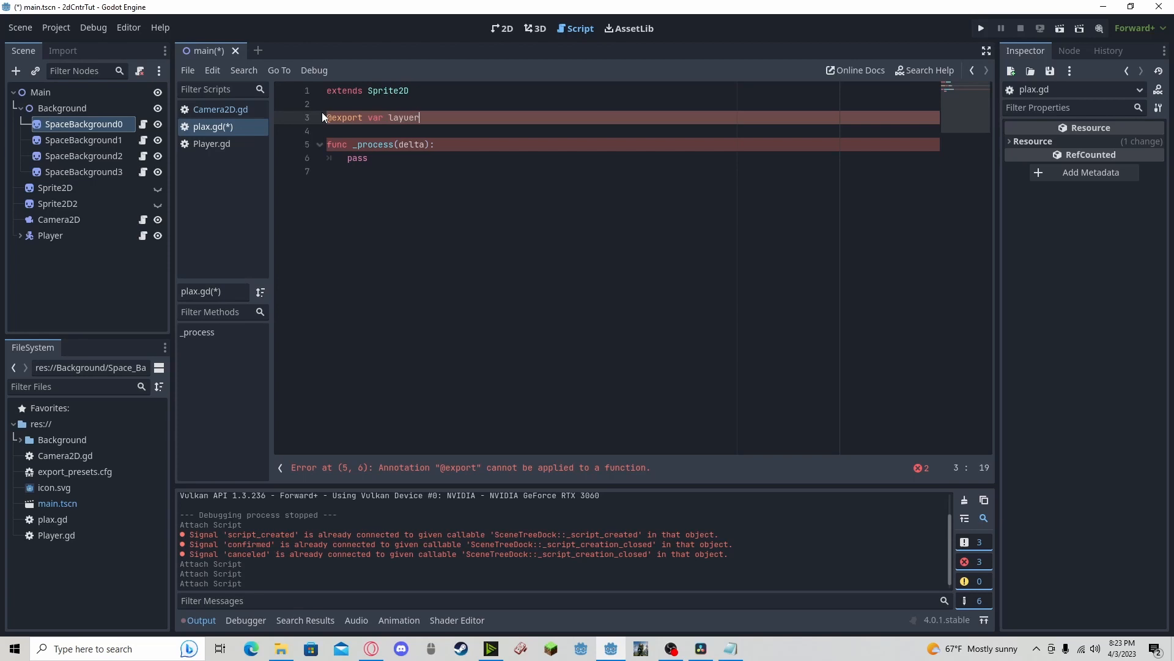
text(=)
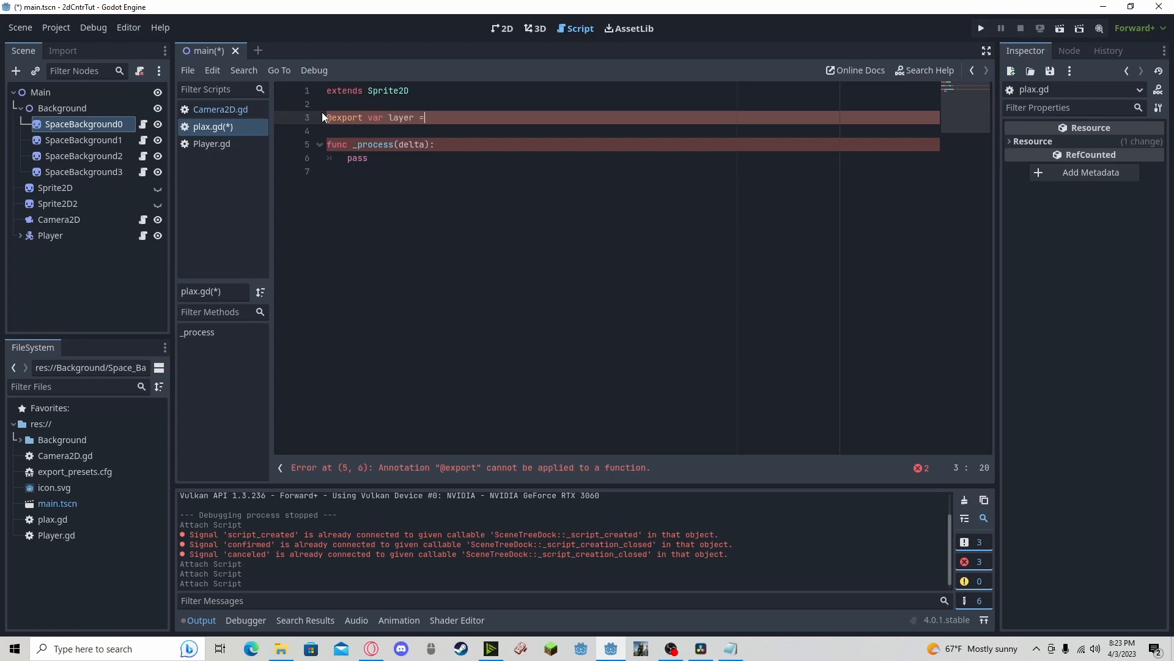
text(1)
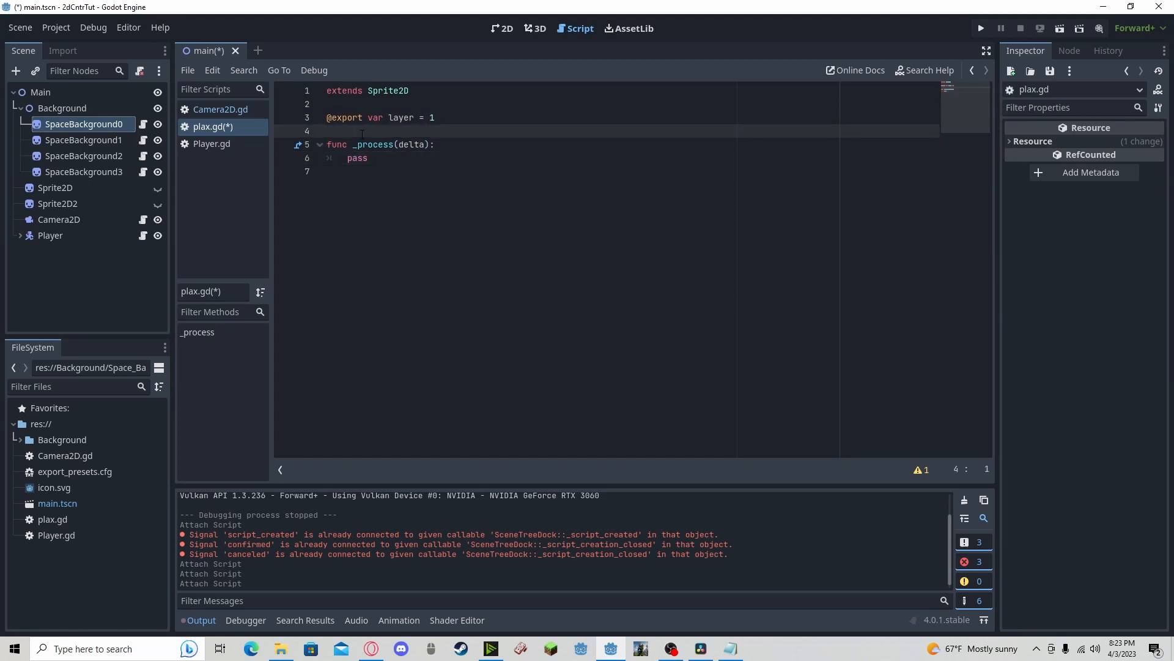
- Declare 'var speedOffset = 0.2' and select the placeholder pass to replace it
text(var s)
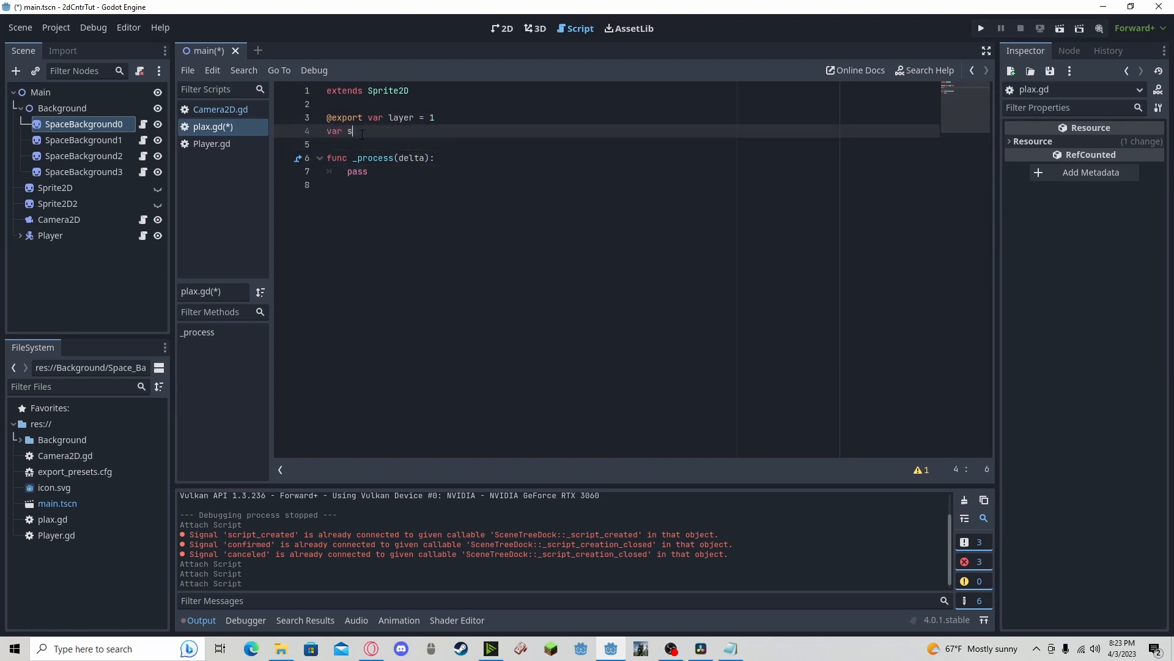
text(peedOffs)
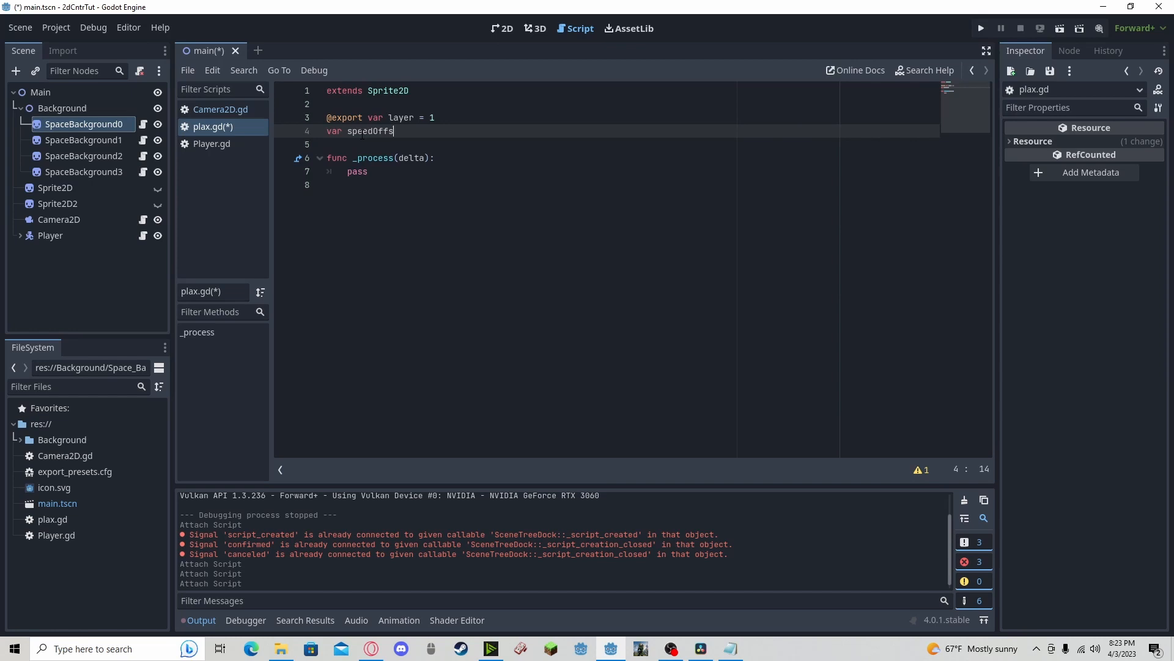
text(et =)
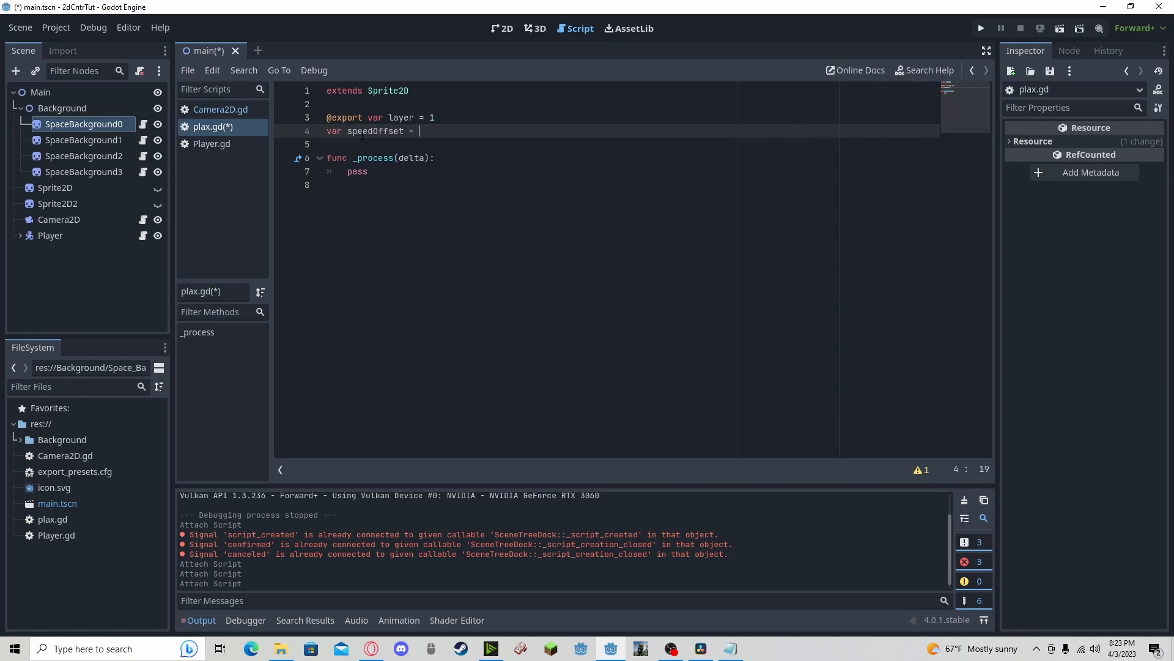
text(0.2)
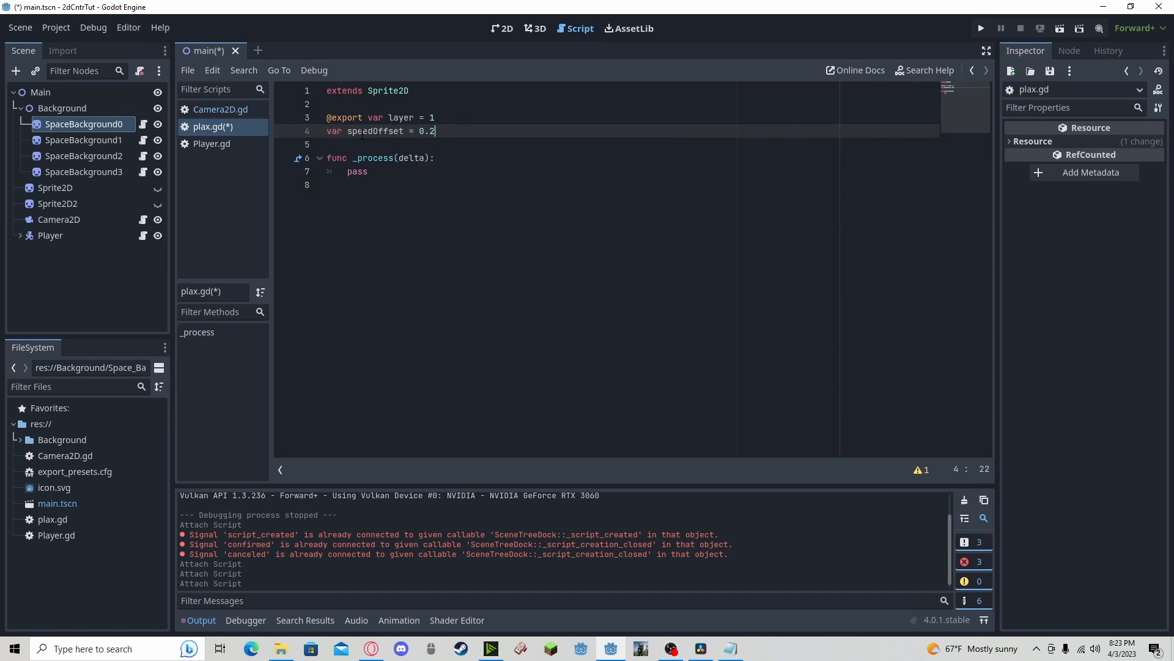
double_click(358, 171)
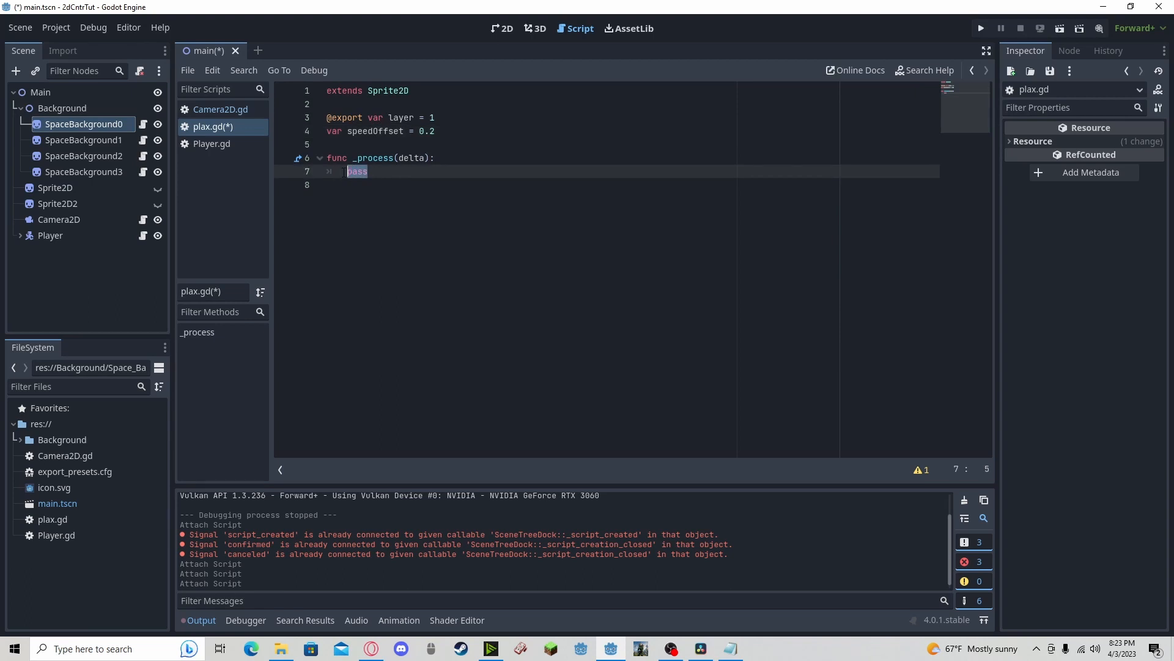
click(345, 117)
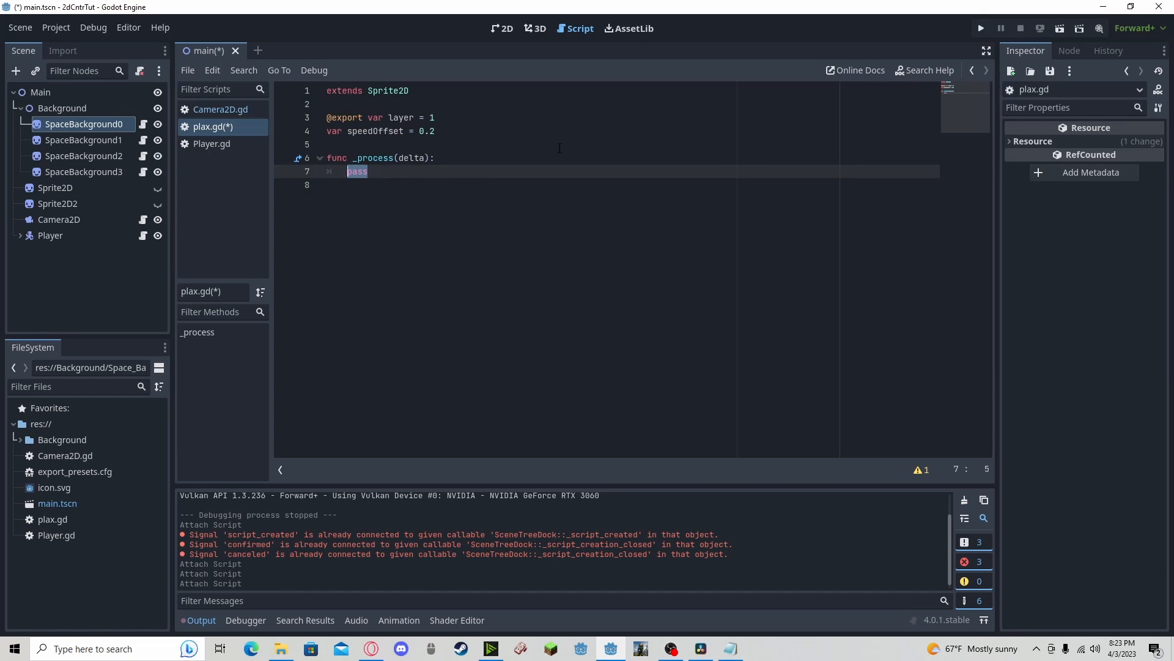
text(position =)
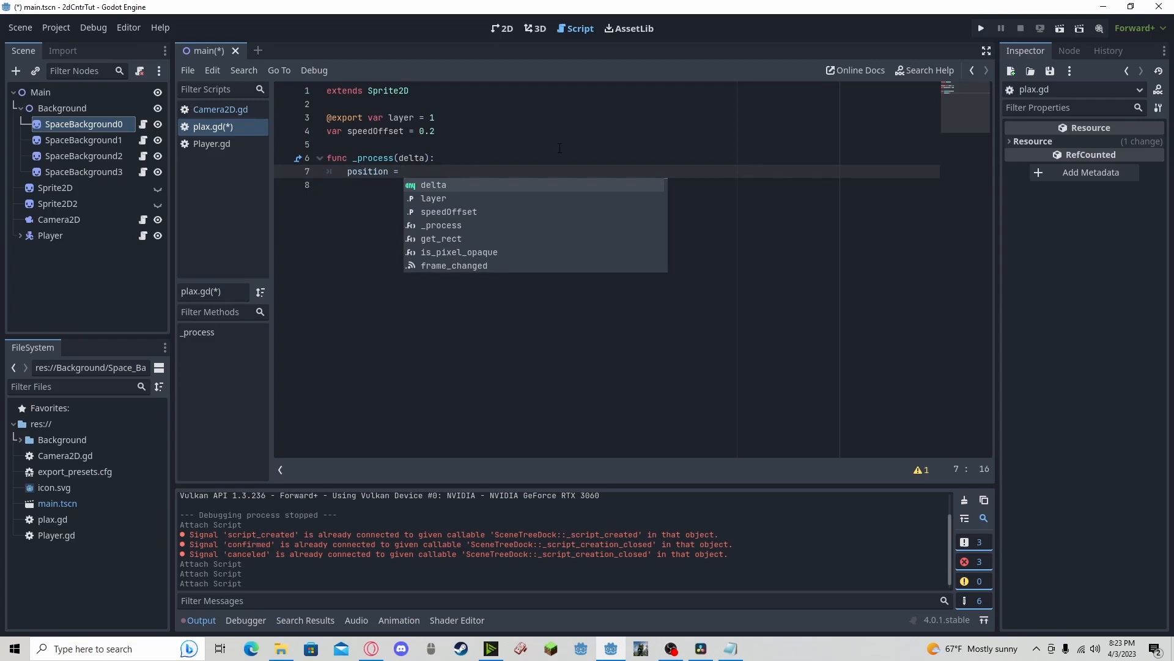
text(-)
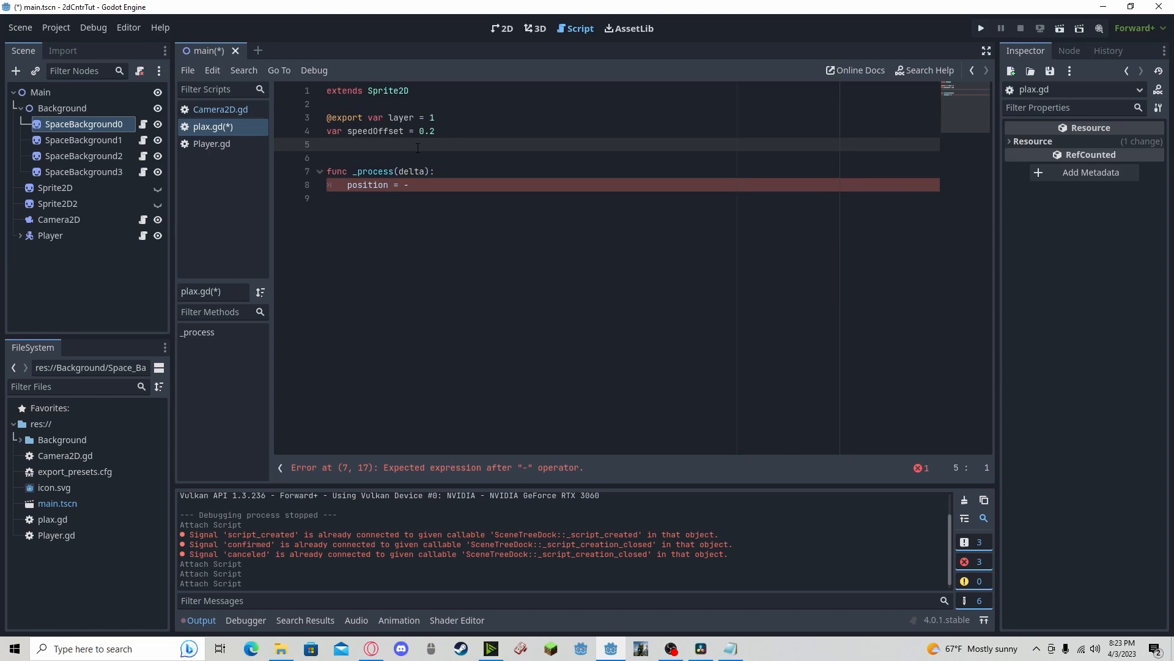
text(@onready)
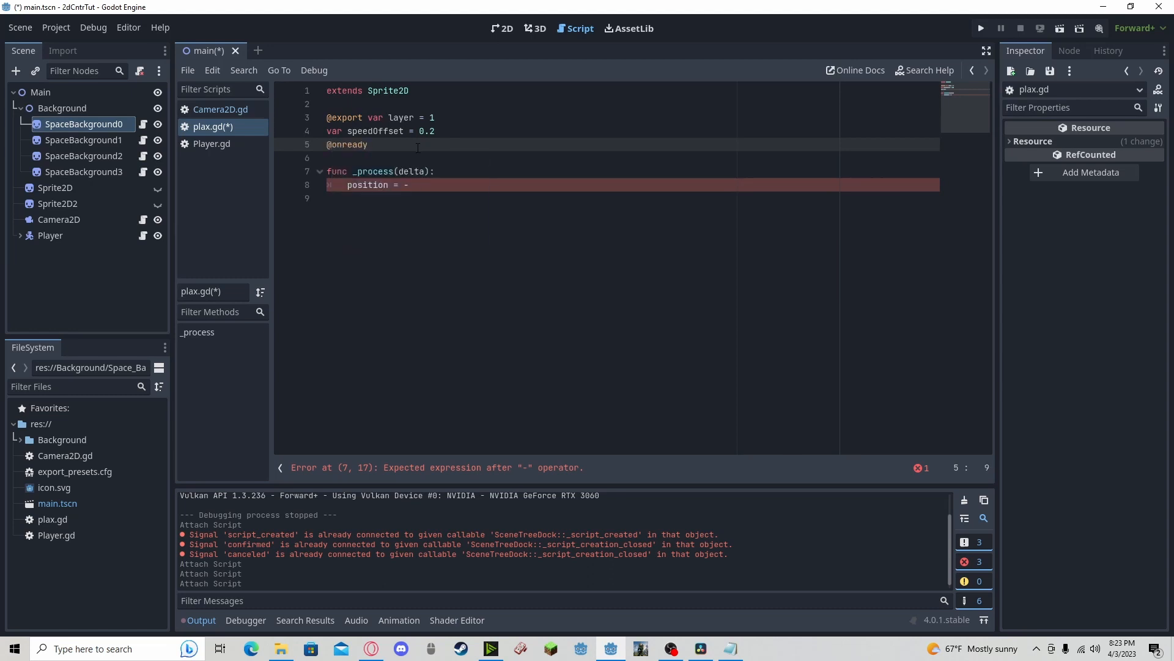
text(+)
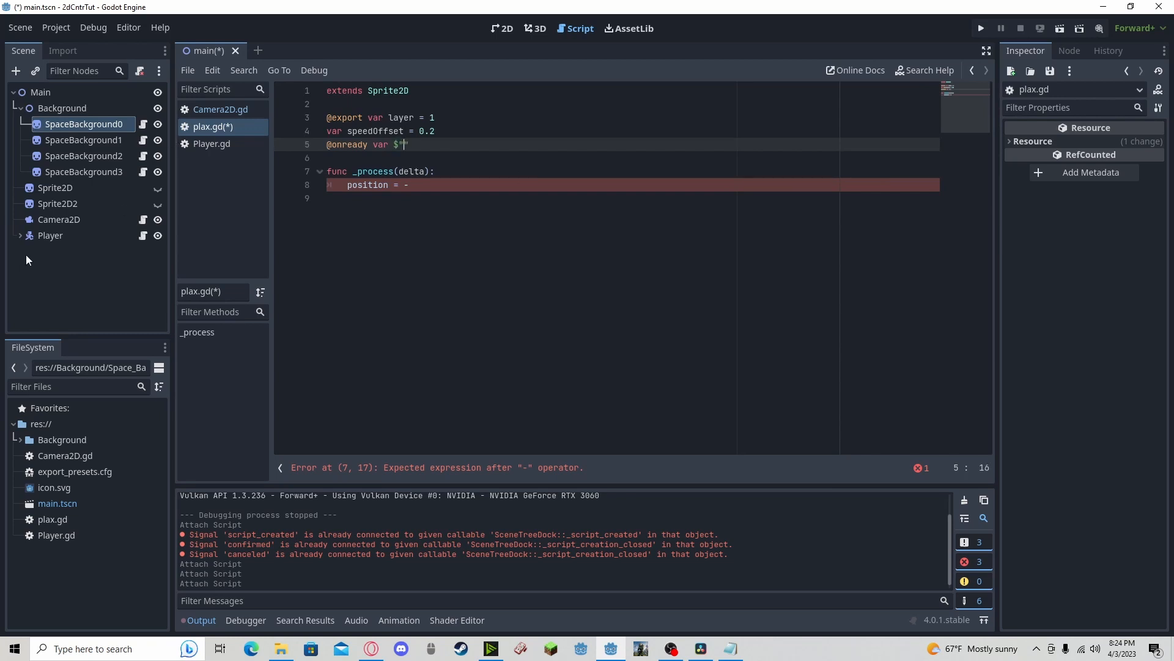
text(../../Player)
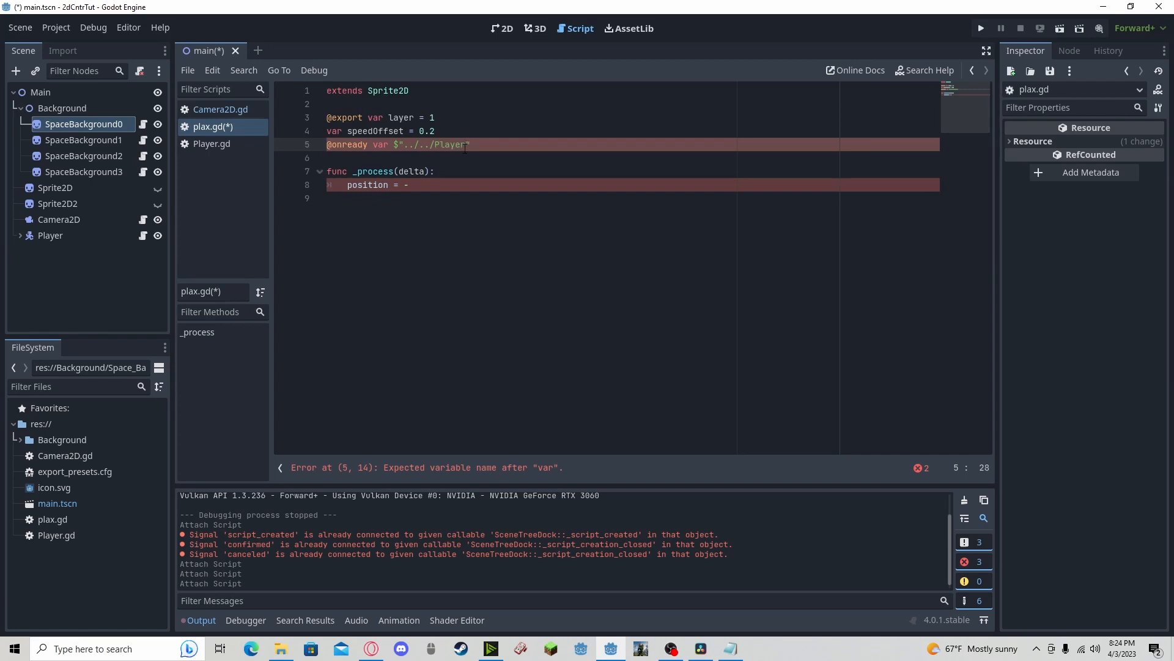
text(player =)
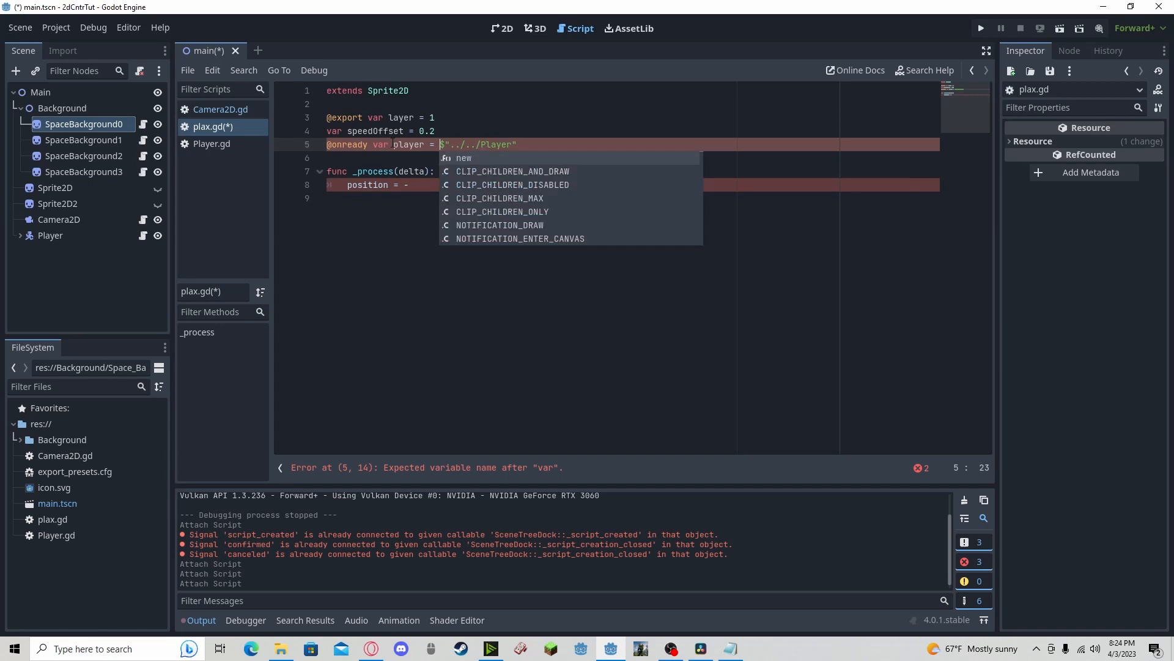
- Write 'position = -player.position * layer * speedOffset' in _process
text(playuer)
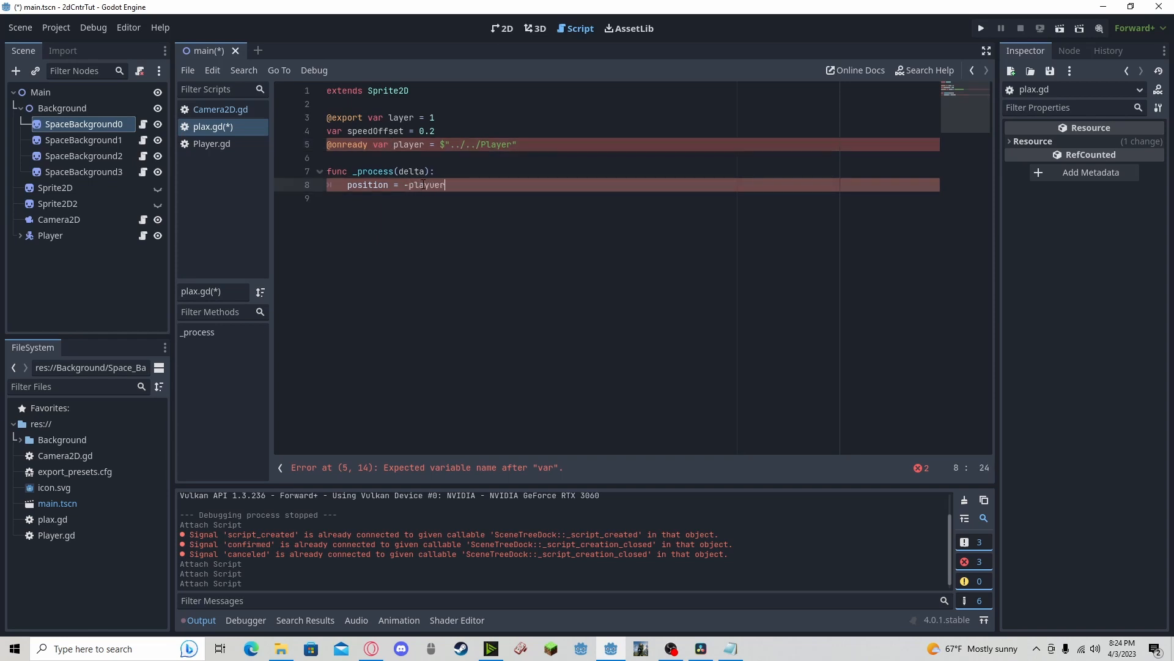
text(.ps)
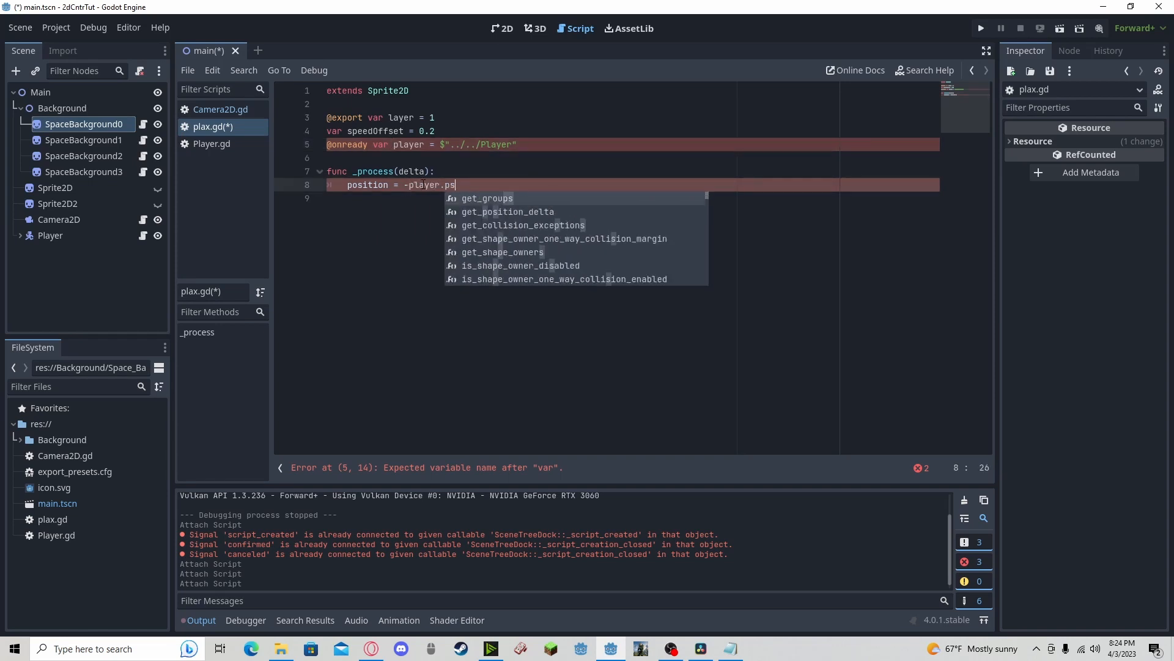
text(s)
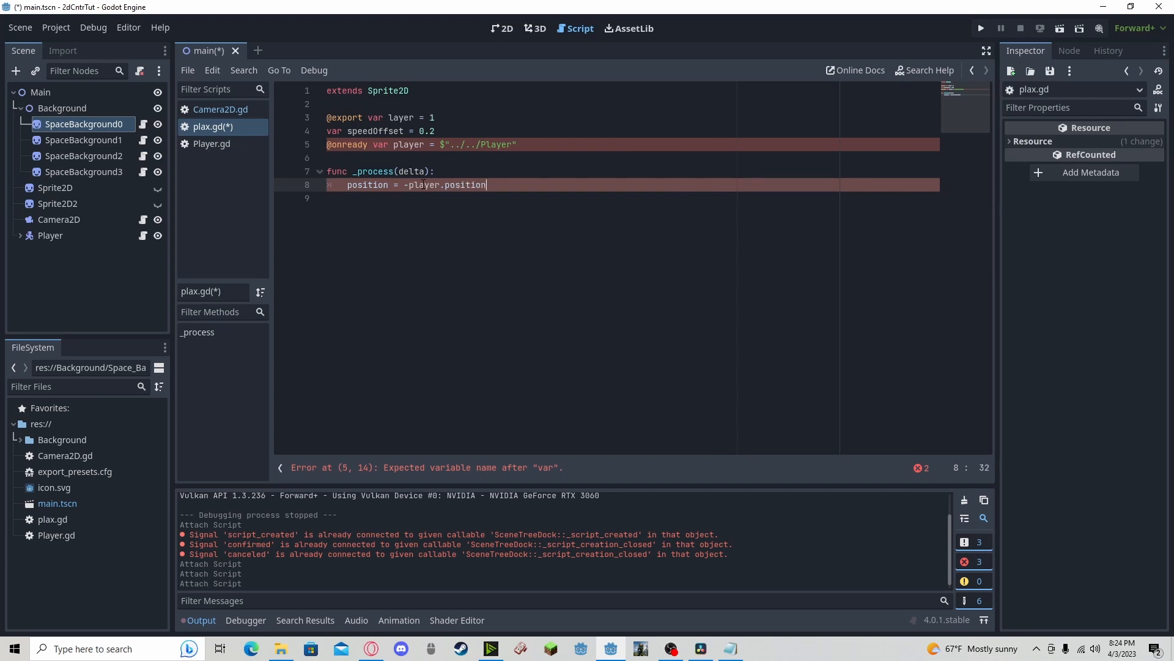
text(*)
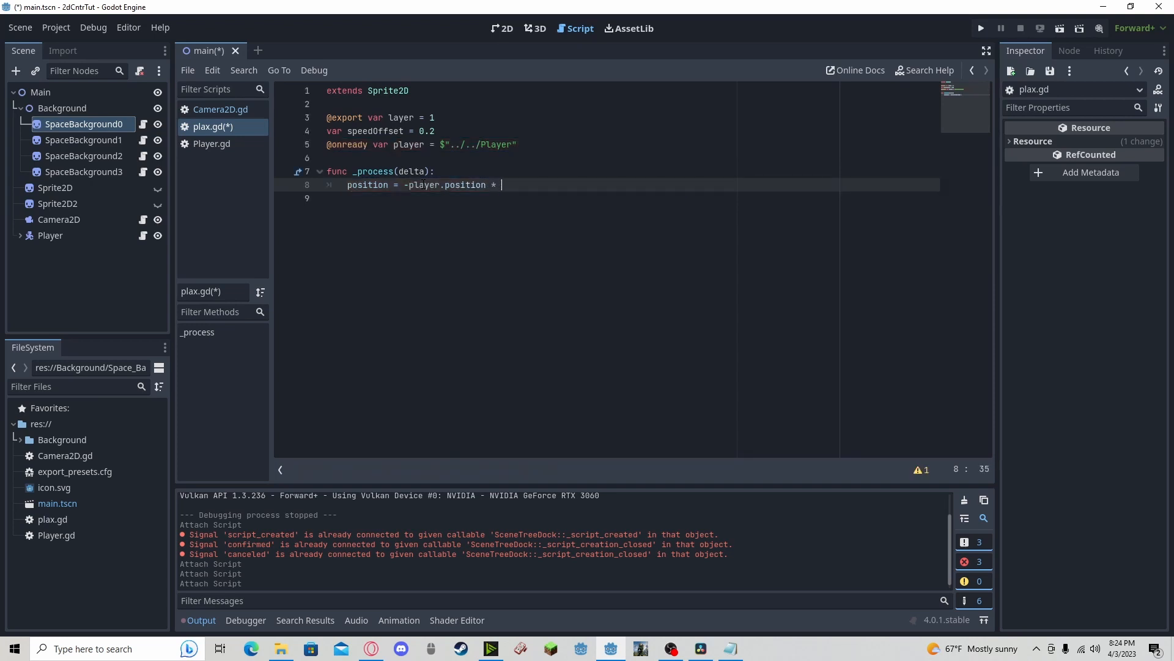
text(layer * speedOffset)
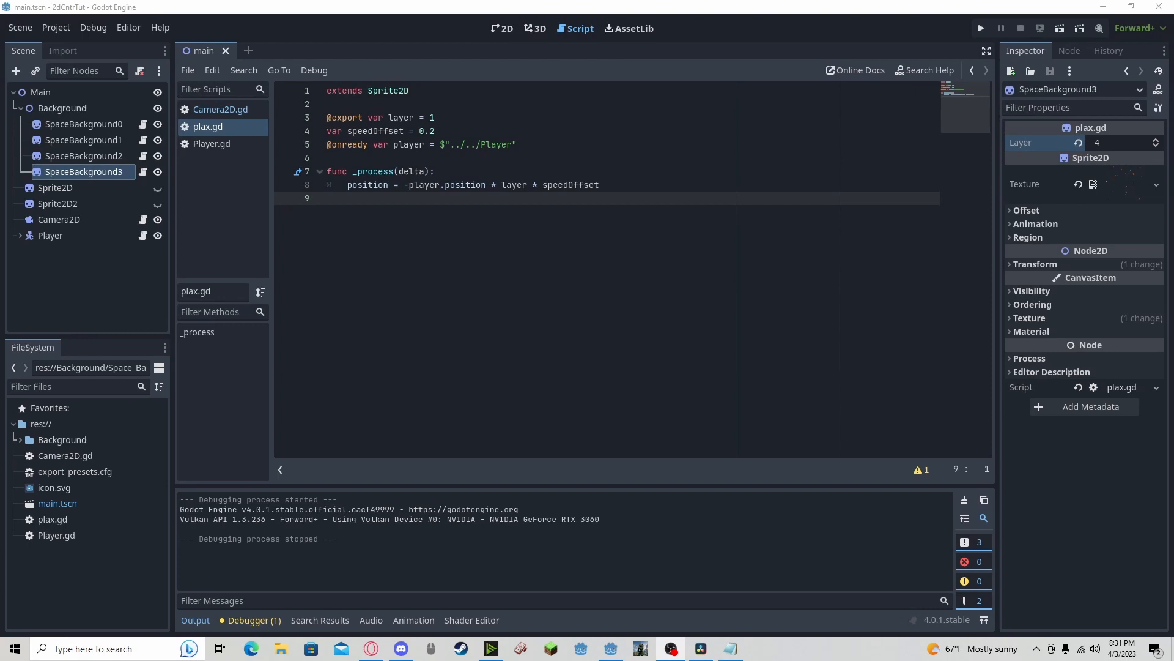
double_click(403, 117)
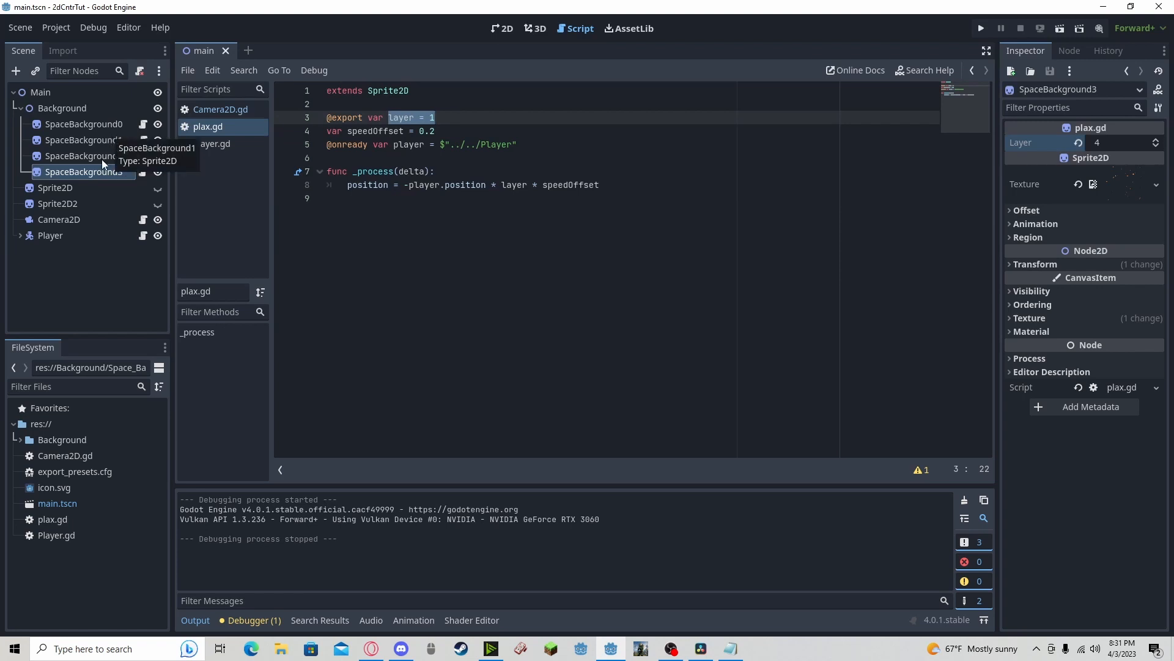
click(659, 198)
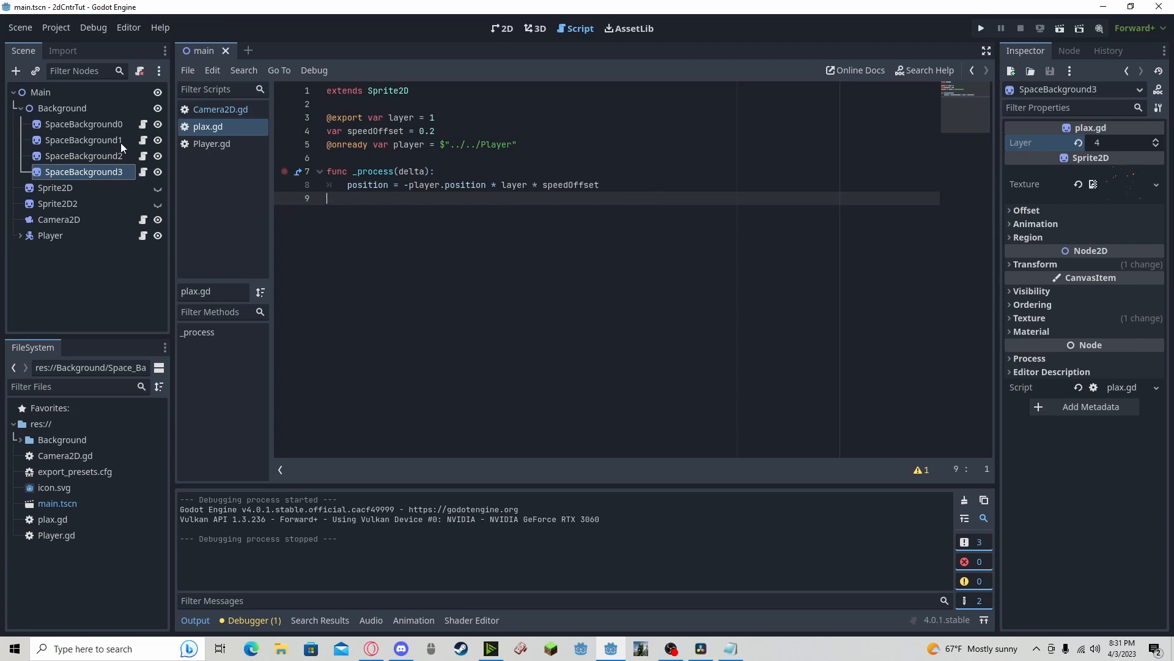
click(84, 123)
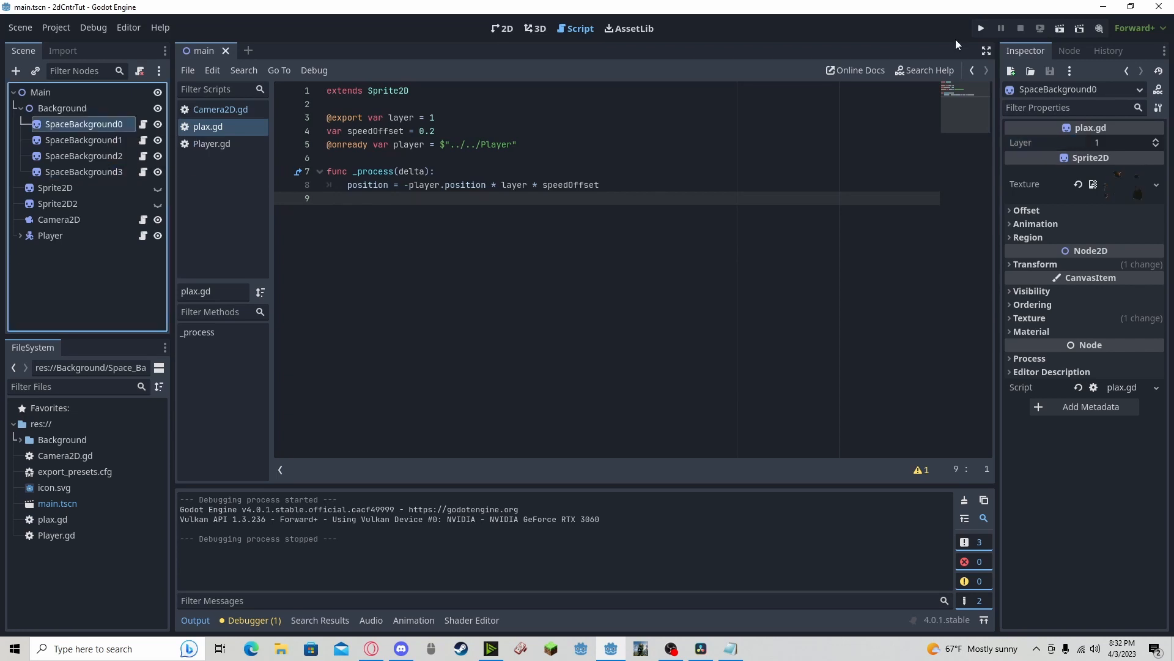
click(84, 139)
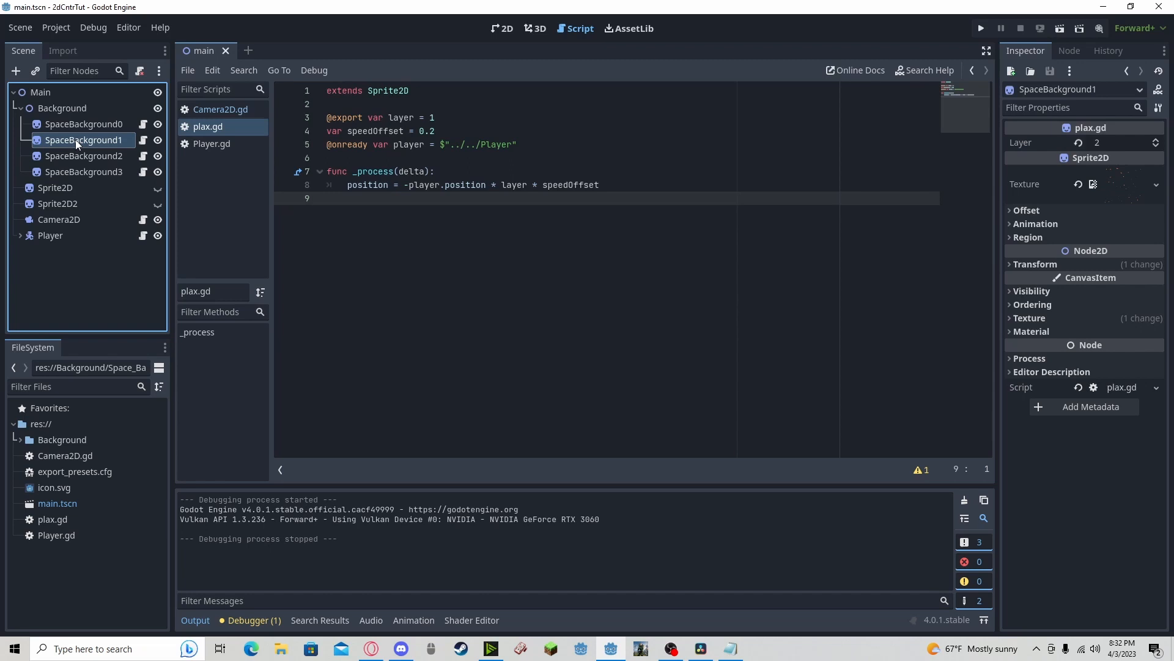
click(84, 155)
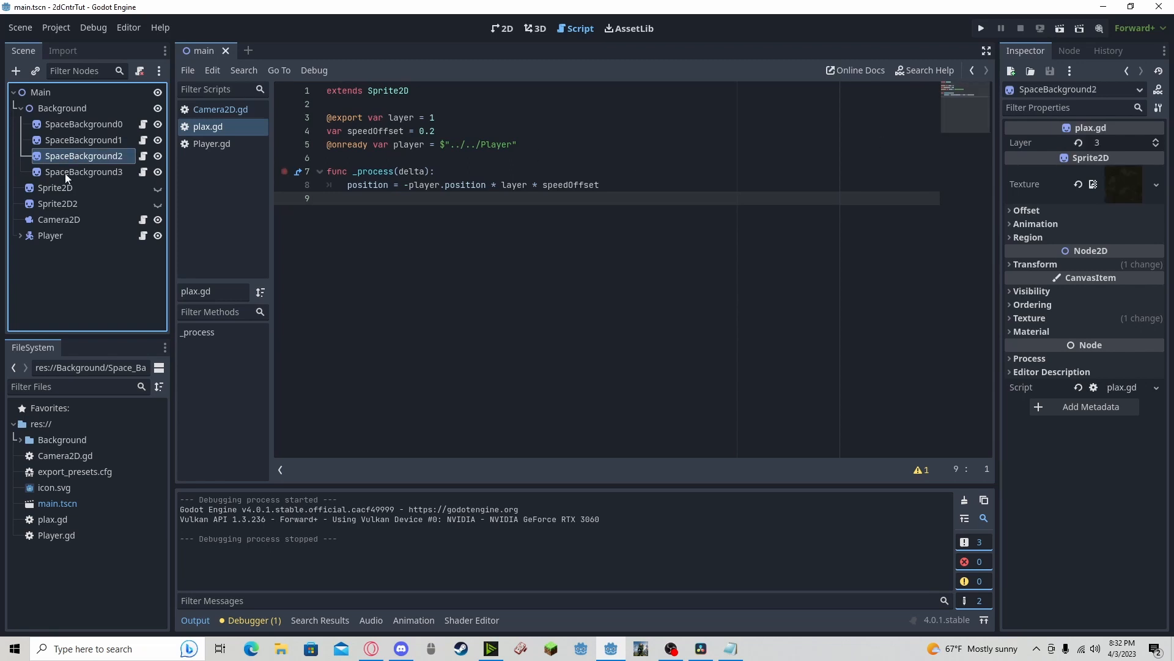
click(84, 172)
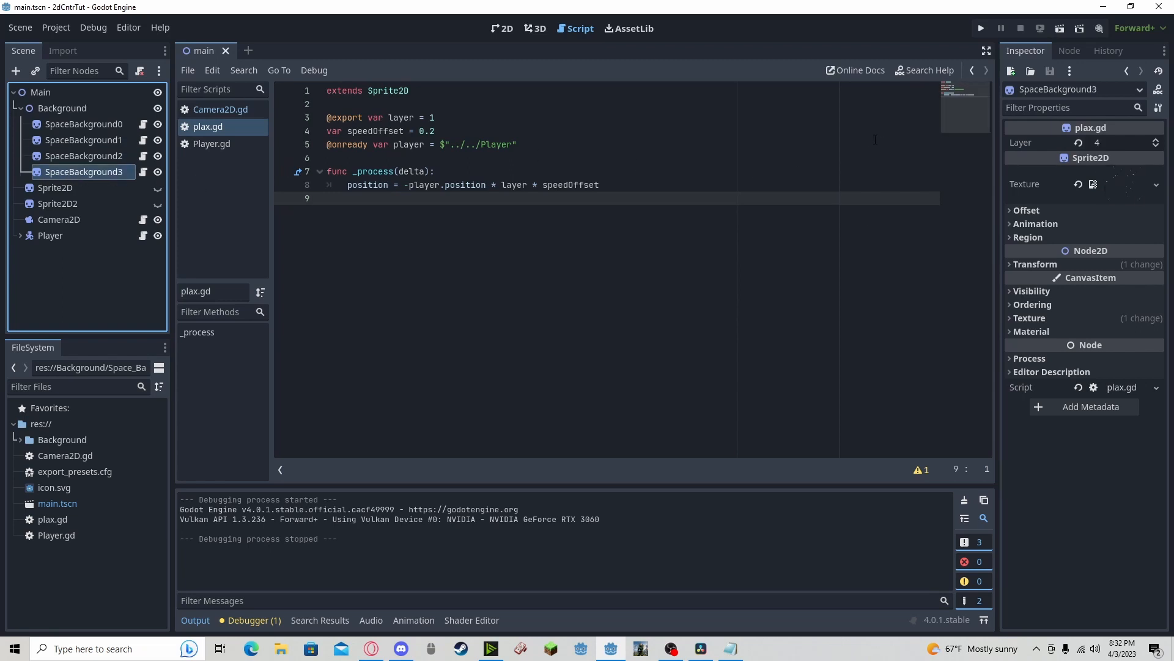
click(980, 28)
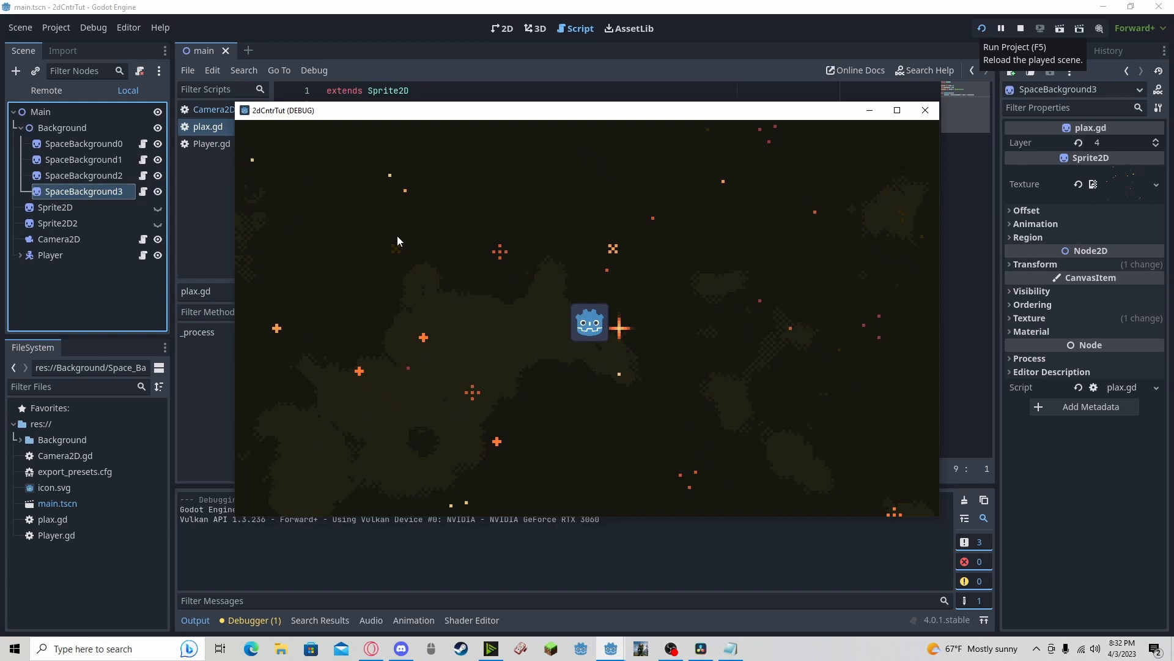
- Stop the game, note speedOffset is 0.2, and rerun to watch the parallax
click(1019, 28)
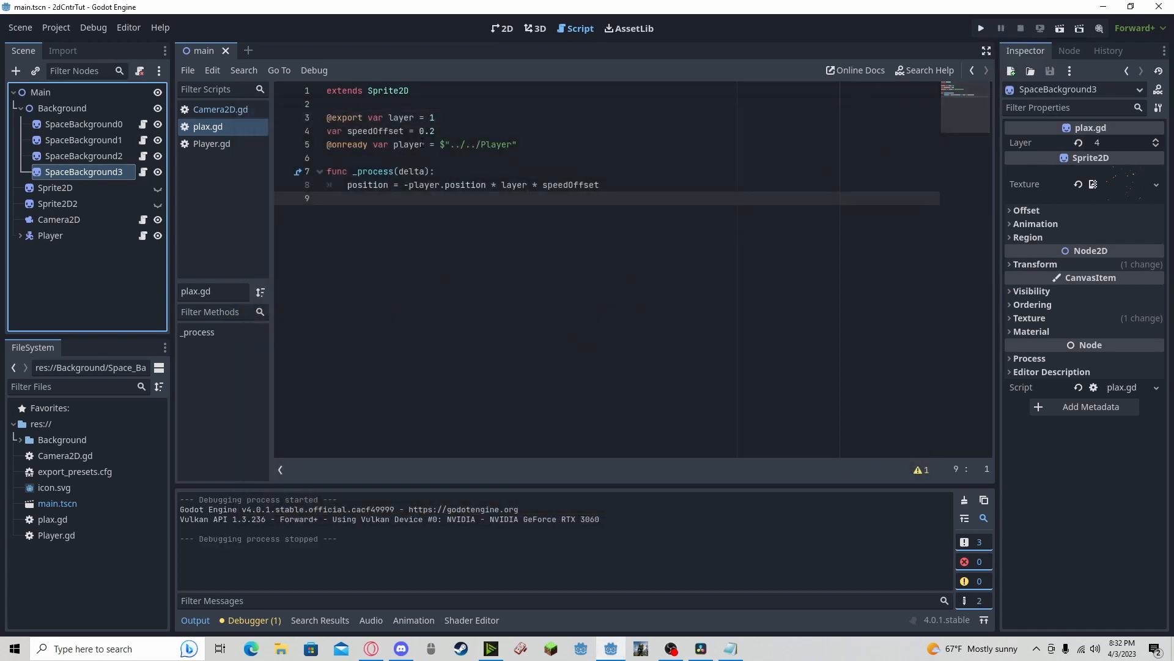
click(430, 131)
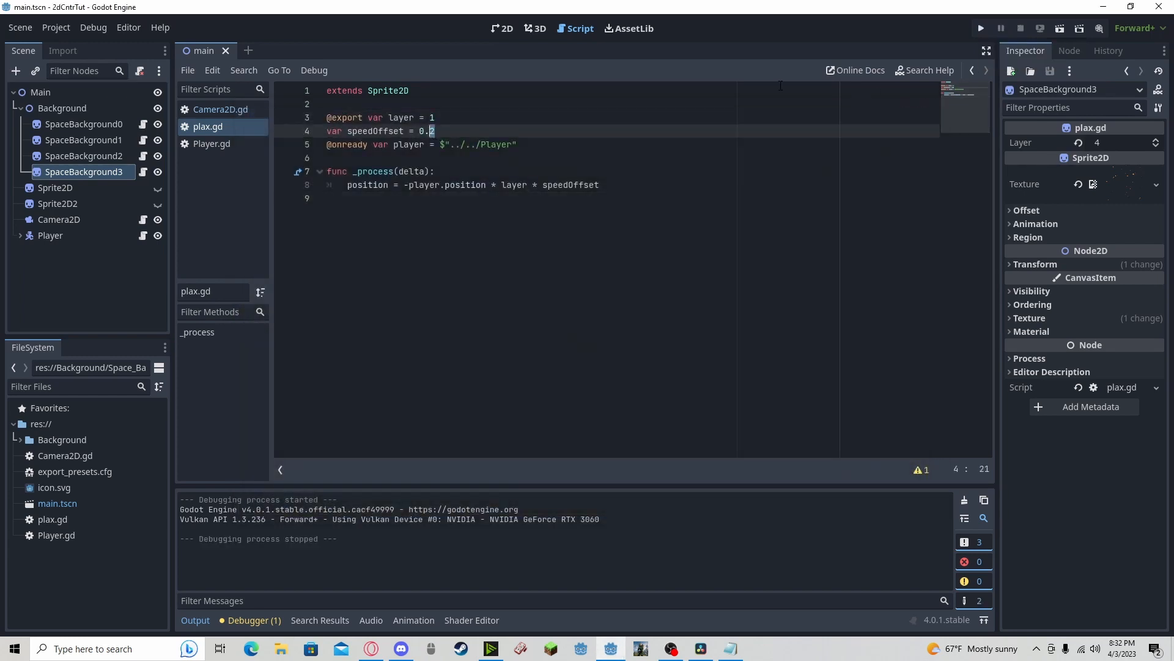
click(980, 29)
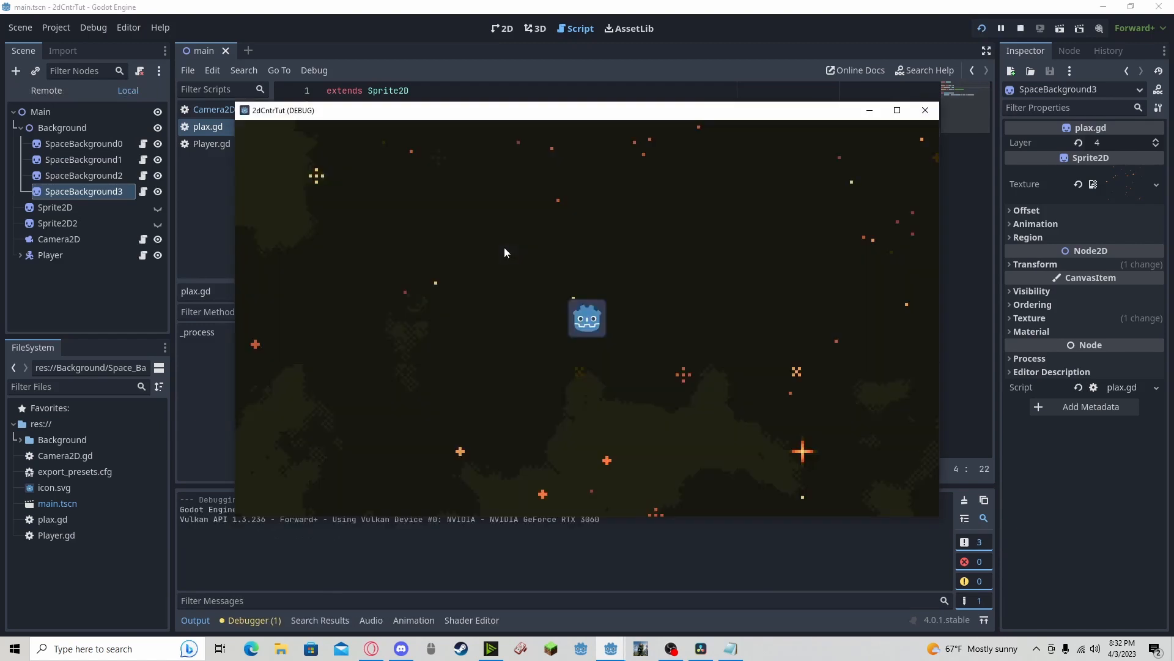